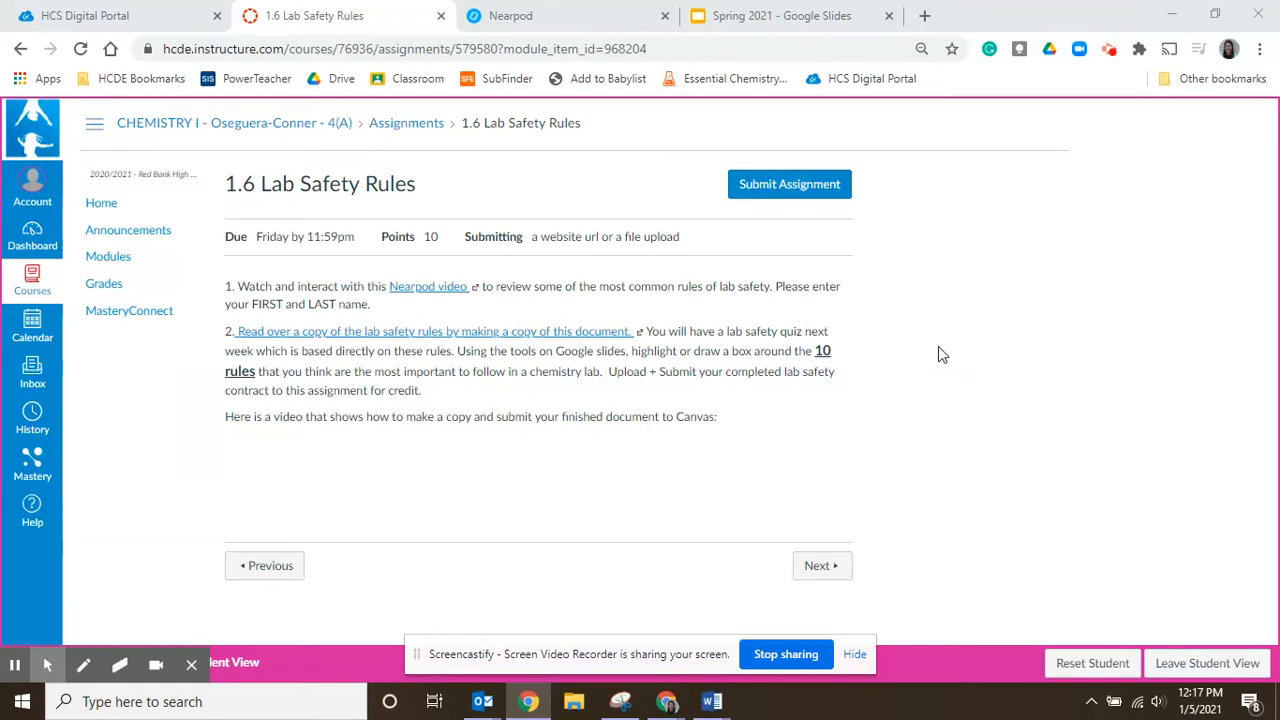
mouse_move(360, 330)
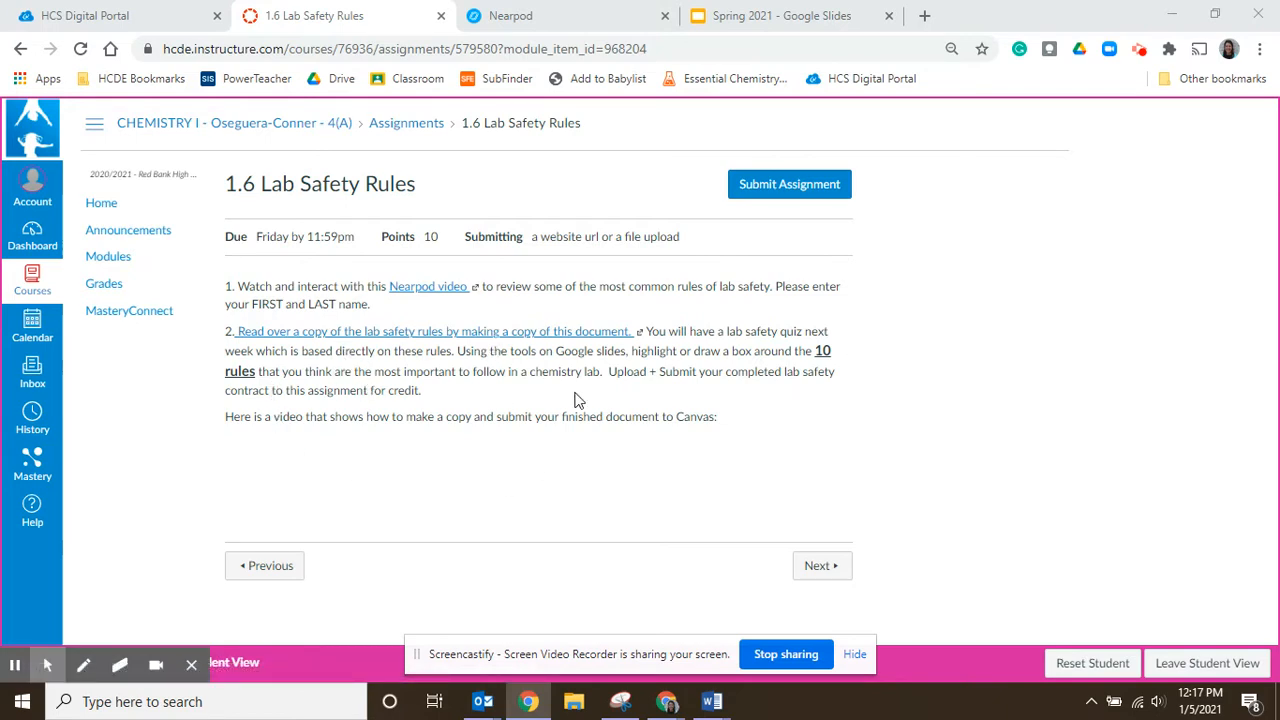
mouse_move(512, 336)
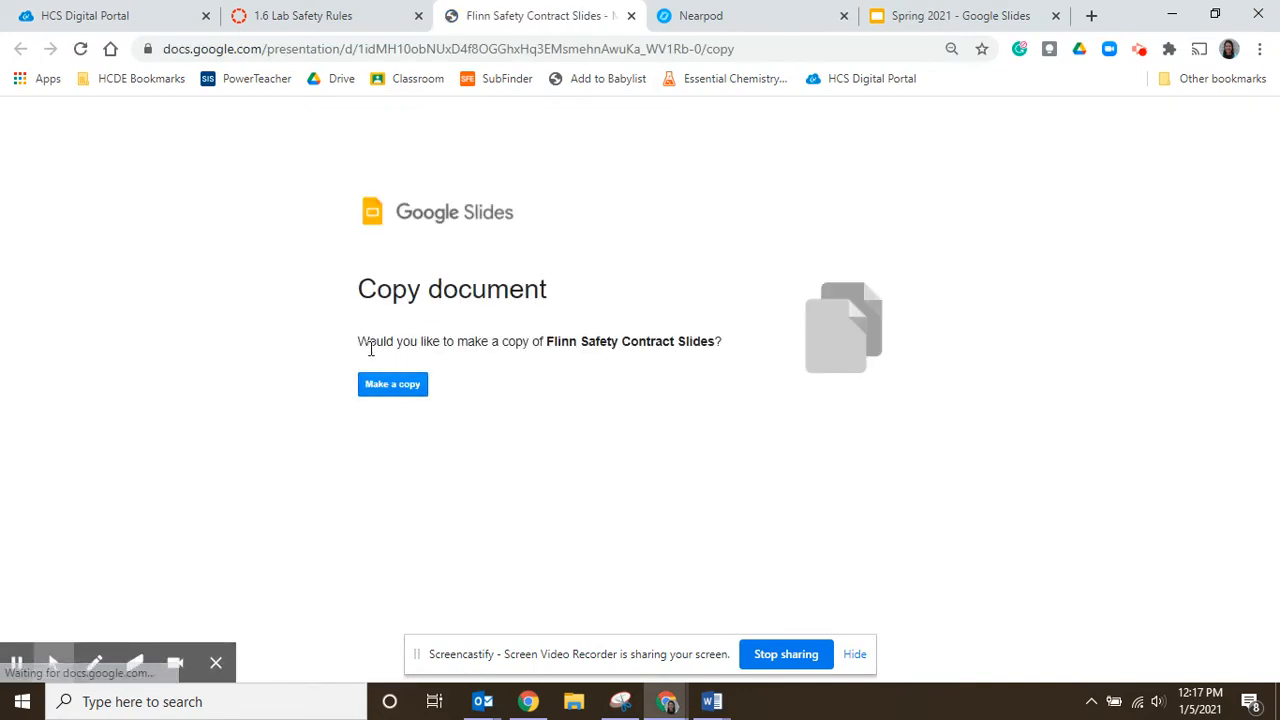
Step: Make a personal copy of the Flinn Safety Contract Slides and wait for it to open
left_click(392, 384)
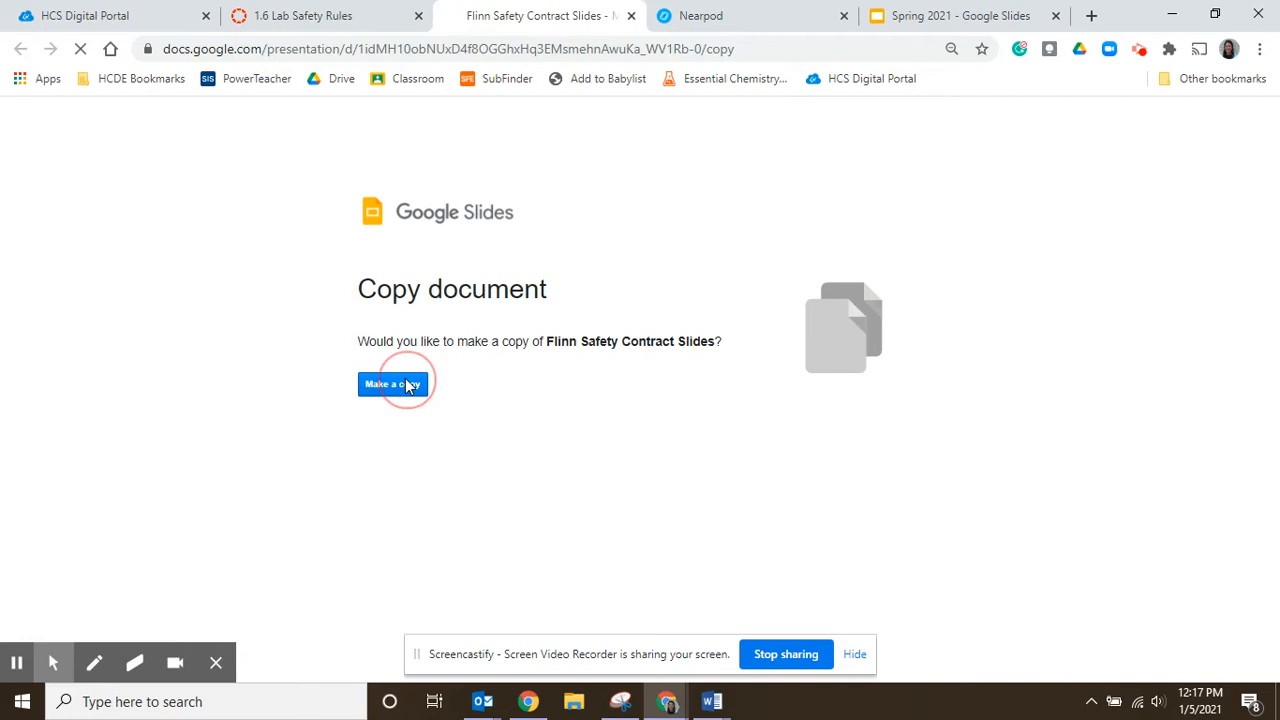
left_click(392, 384)
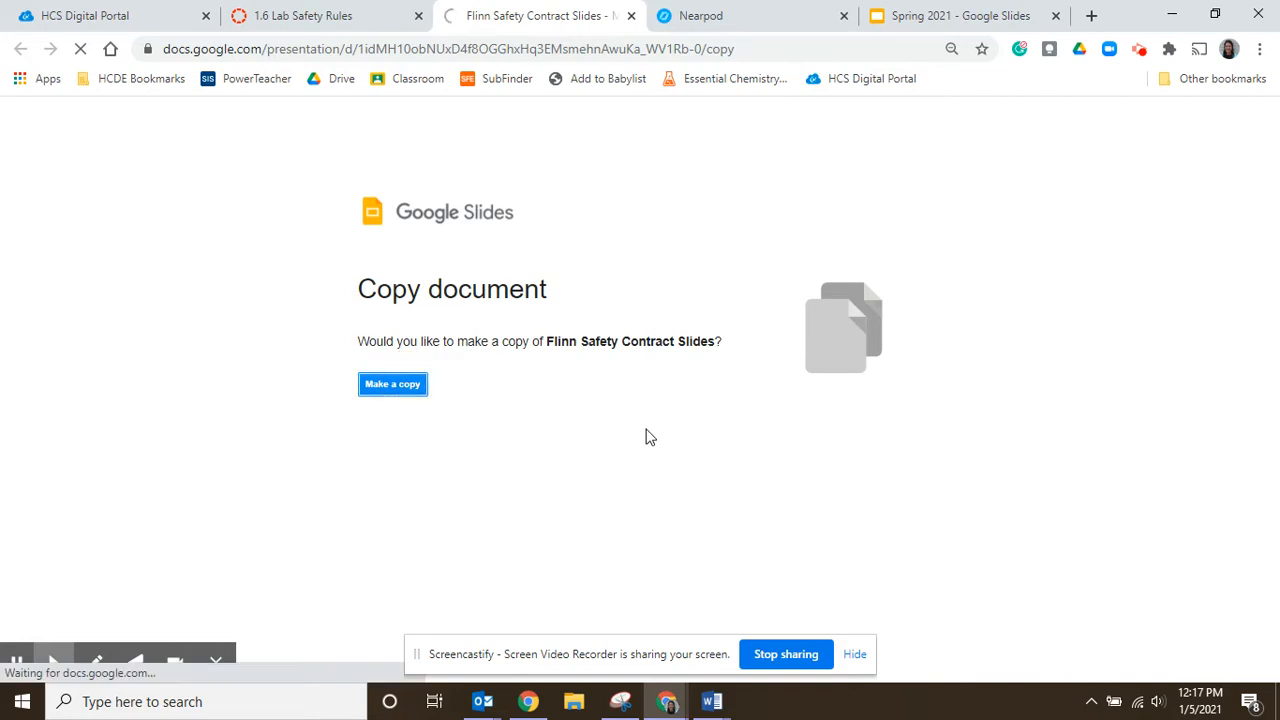
left_click(392, 384)
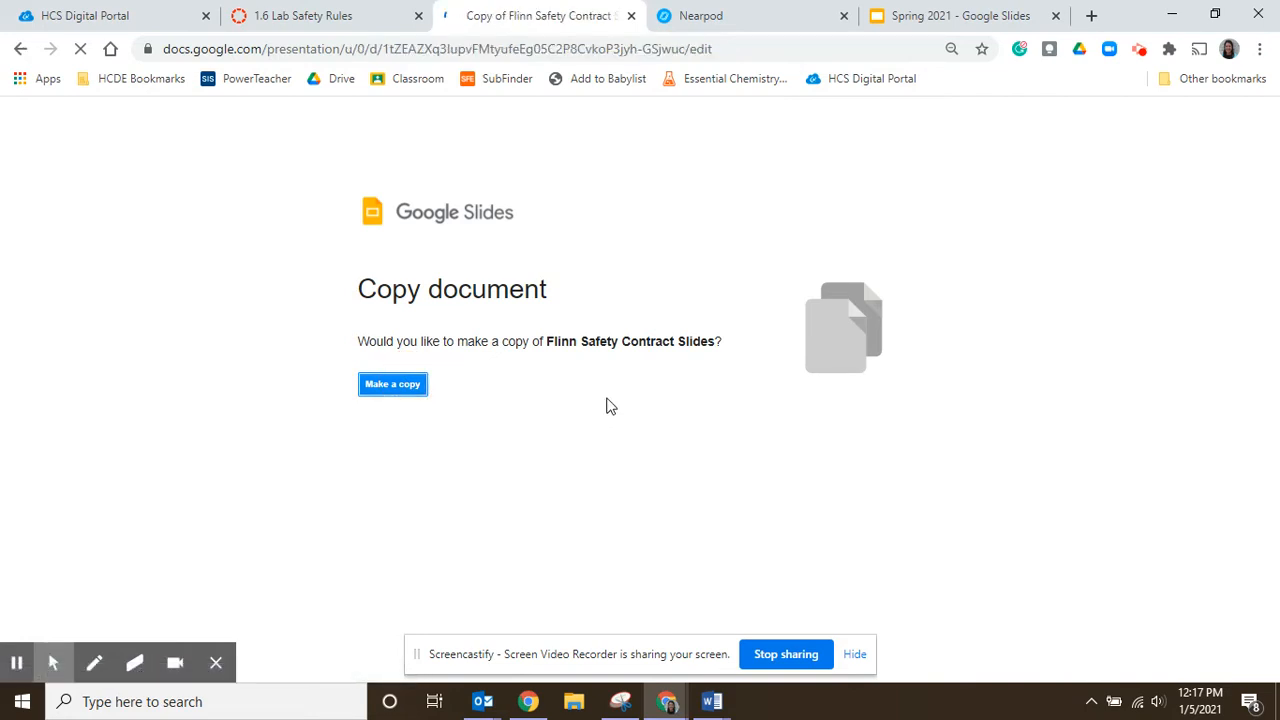
left_click(392, 384)
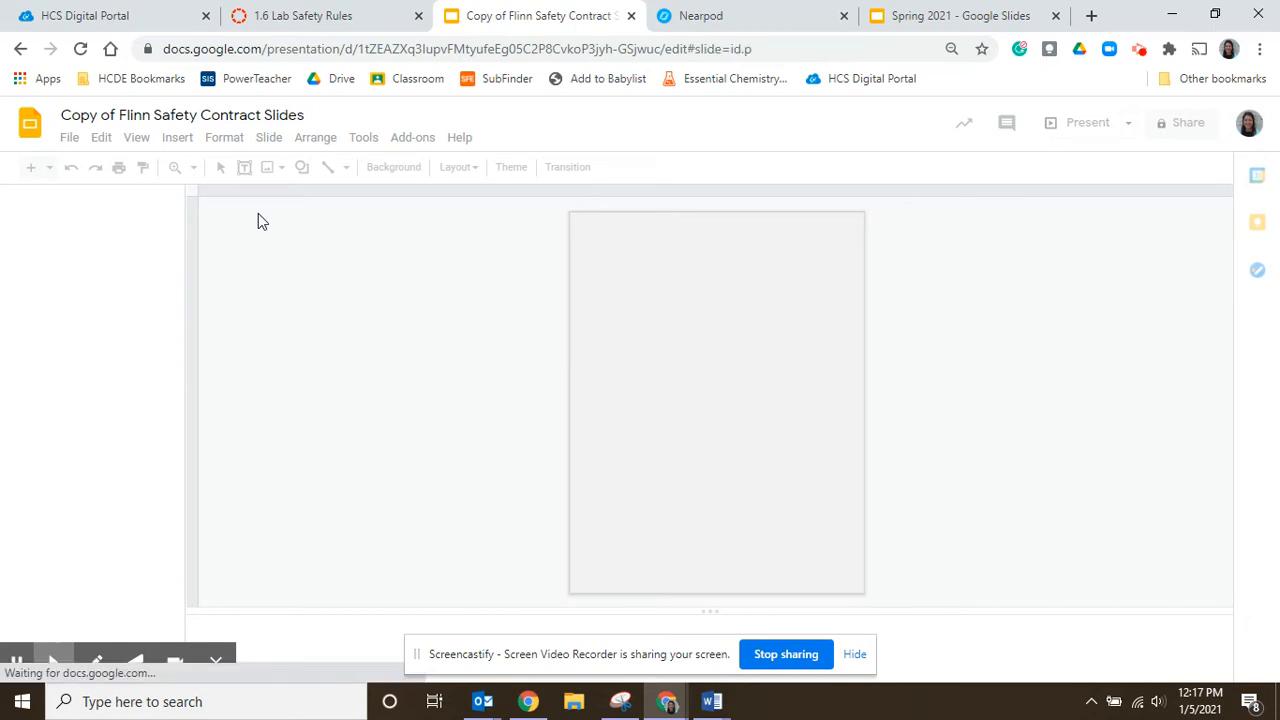
left_click(304, 16)
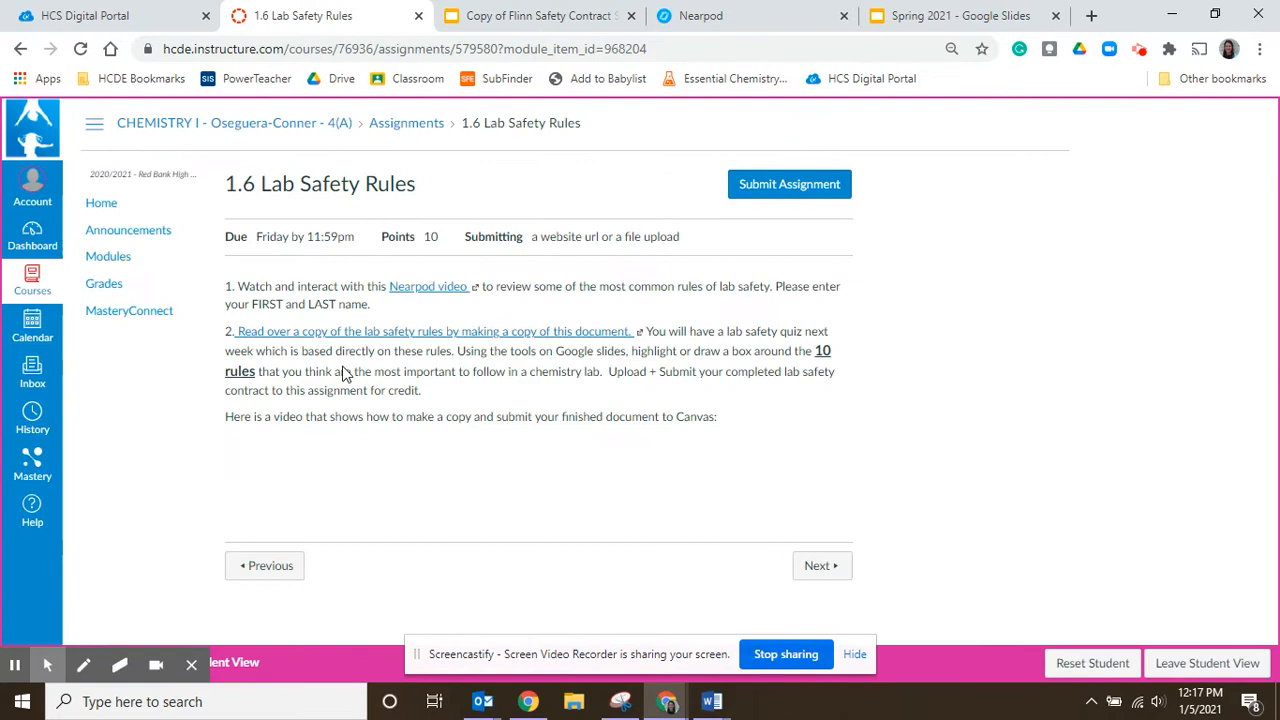
mouse_move(796, 368)
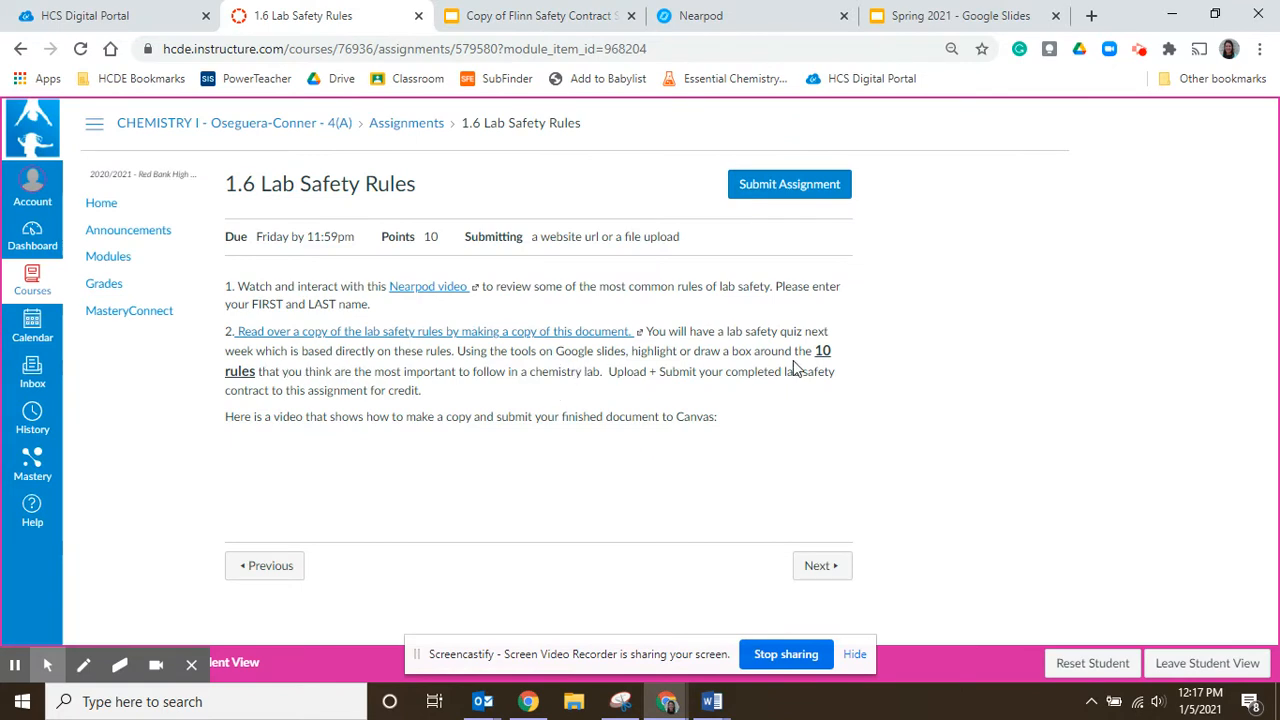
mouse_move(624, 368)
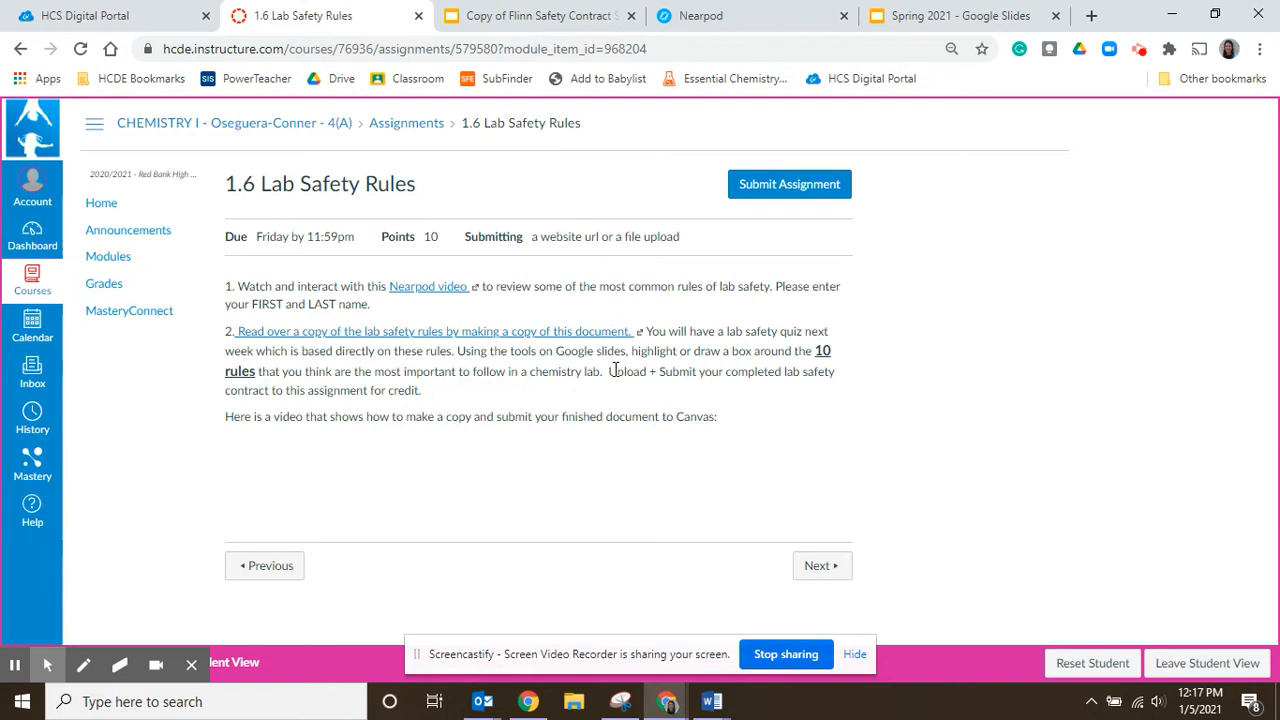
mouse_move(478, 400)
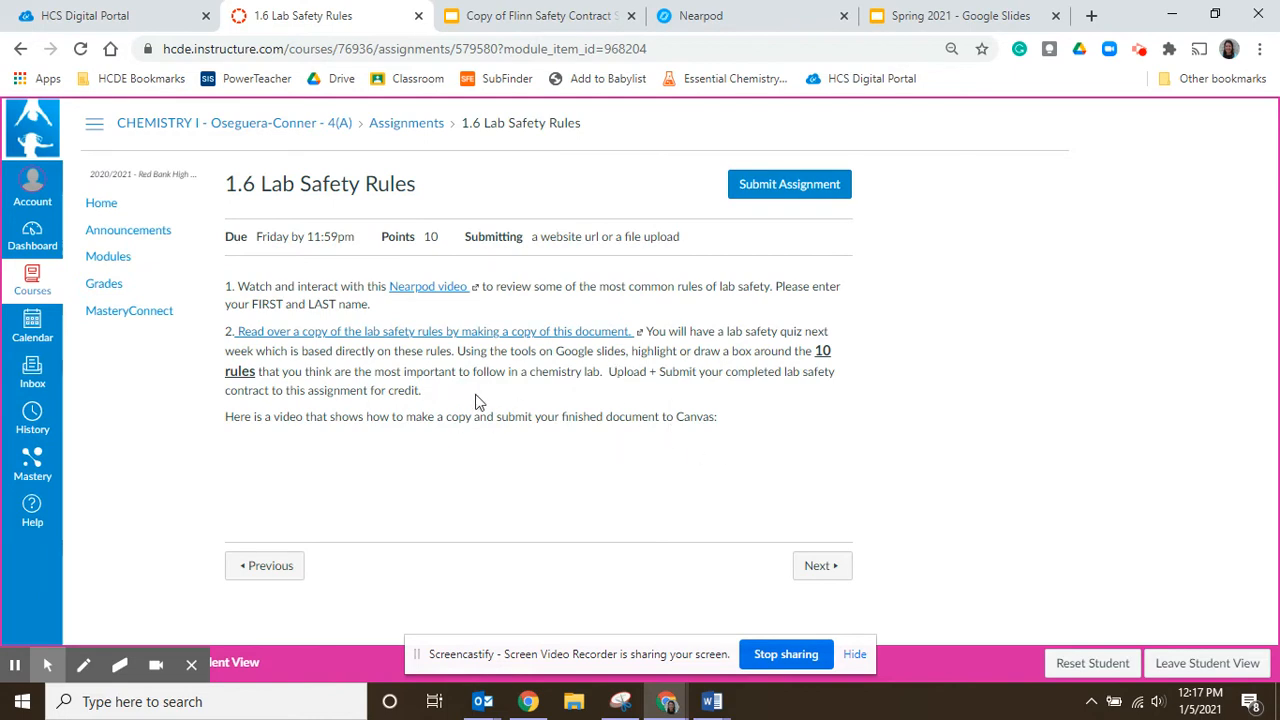
left_click(538, 16)
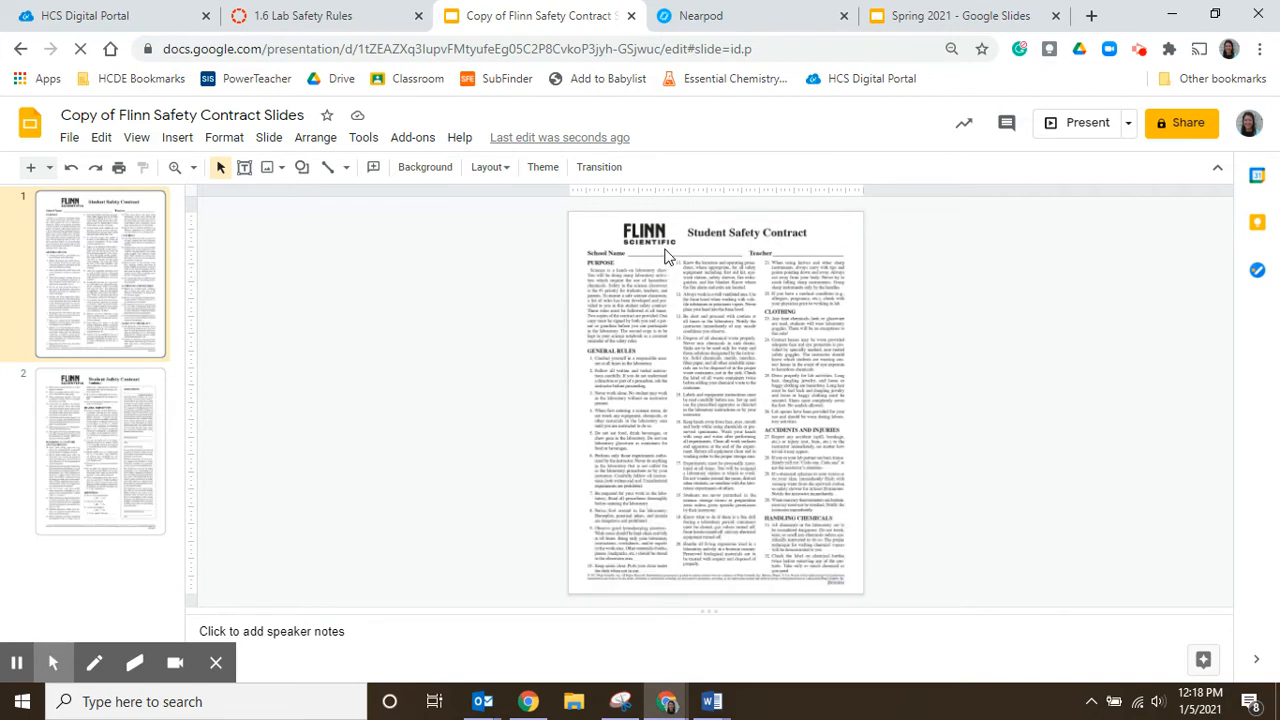
mouse_move(550, 276)
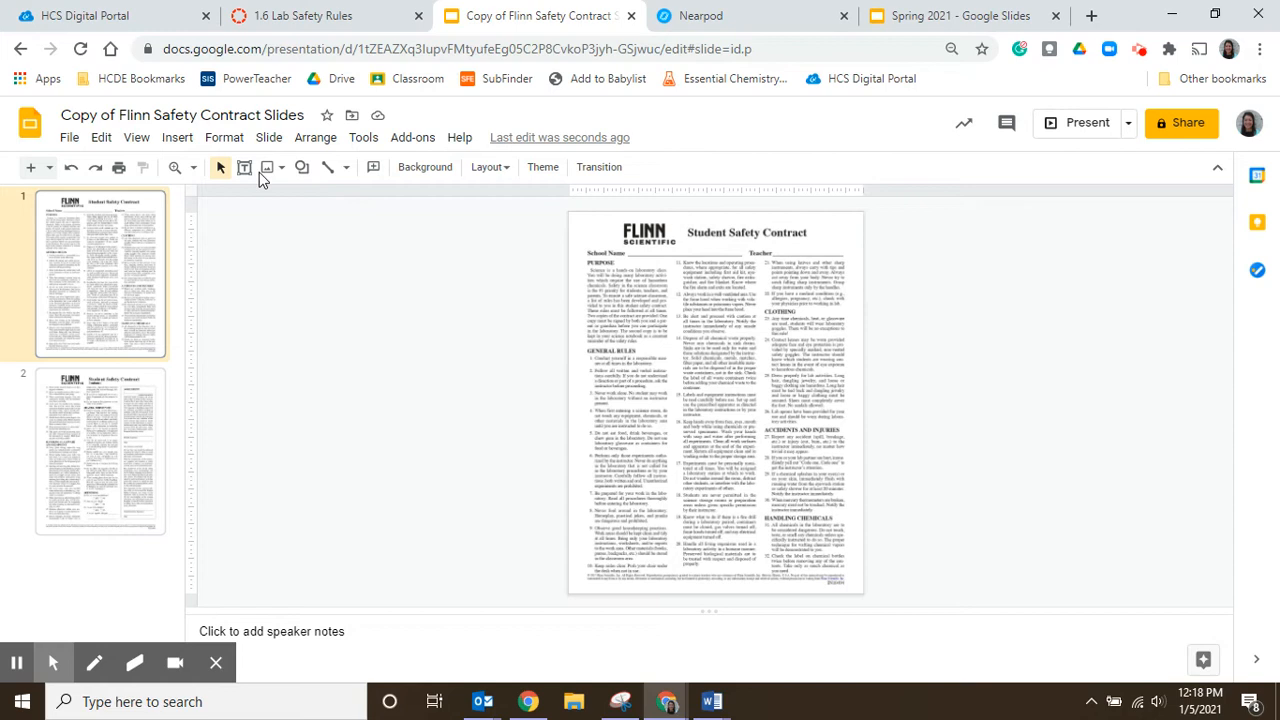
mouse_move(172, 168)
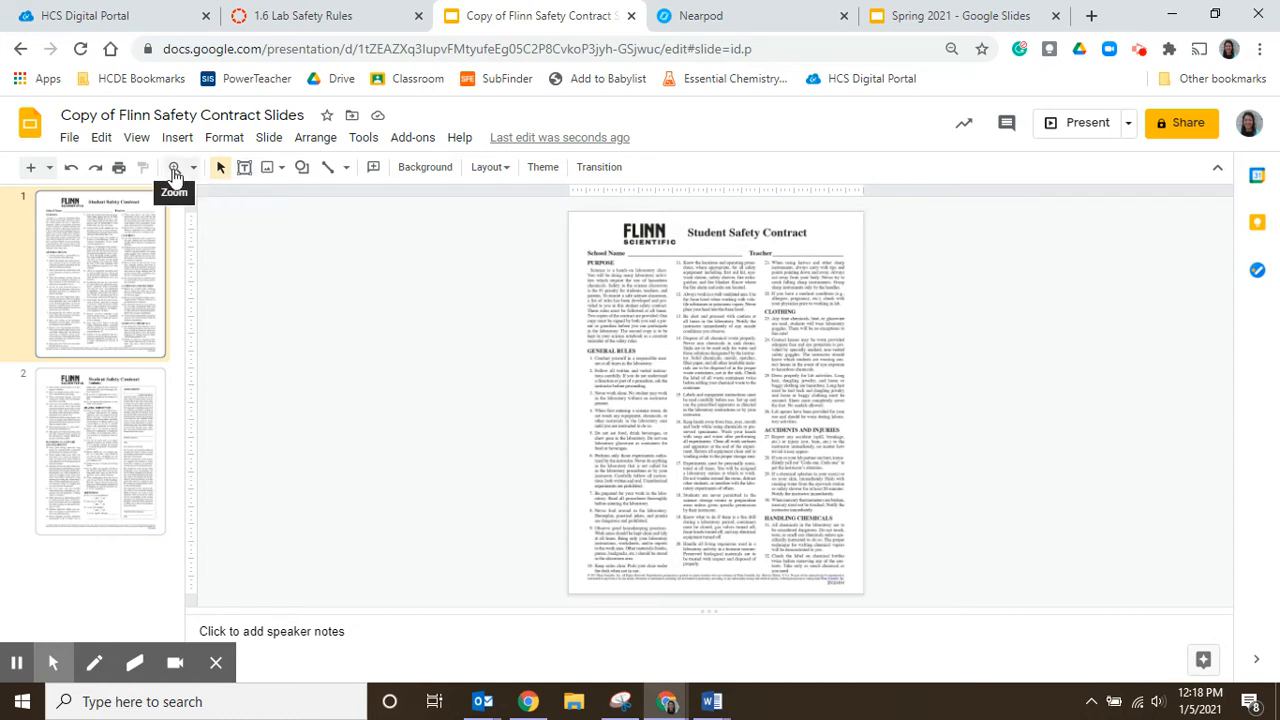
Step: Magnify slide 1 with the Zoom tool so the Accidents and Injuries rules are legible
left_click(174, 168)
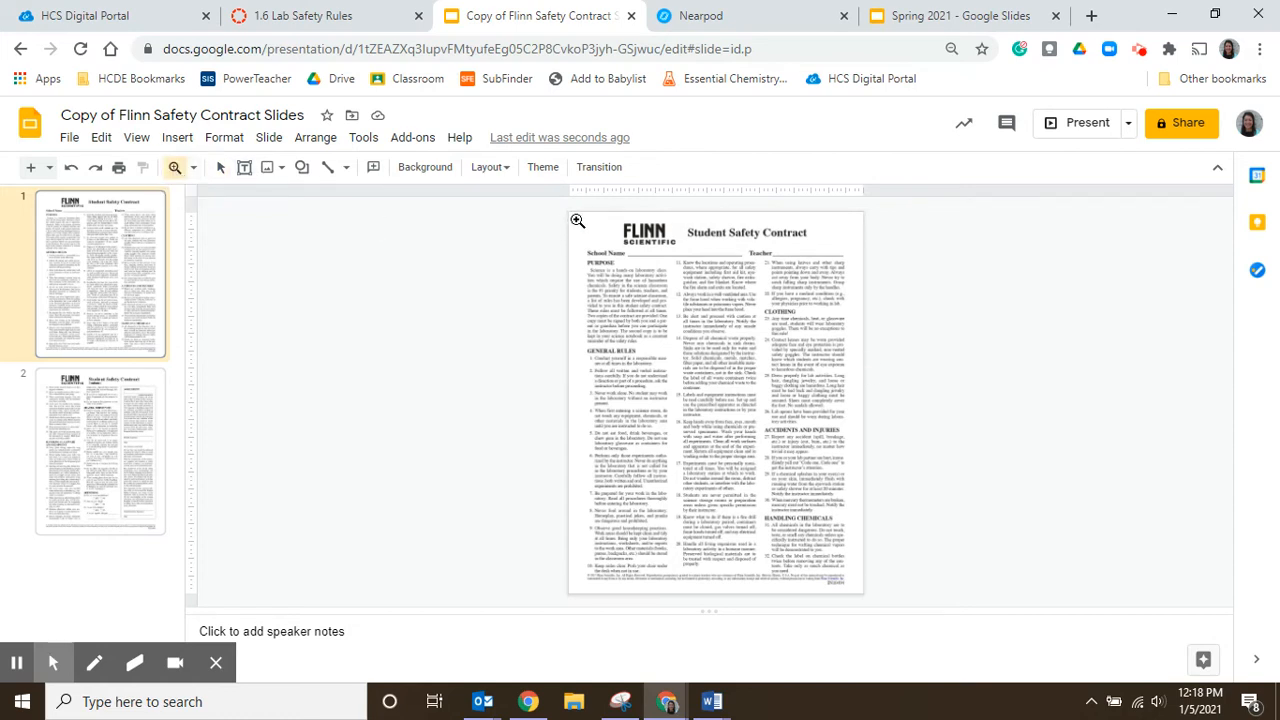
mouse_move(176, 168)
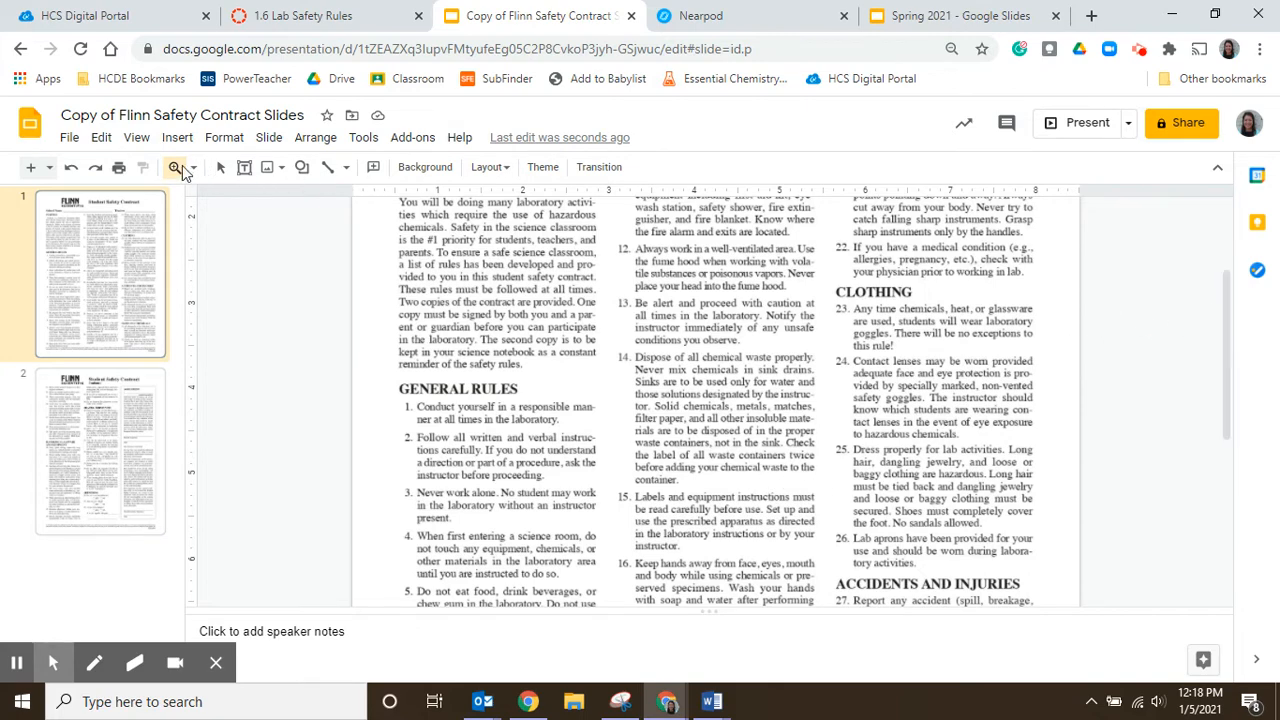
scroll("down", 3)
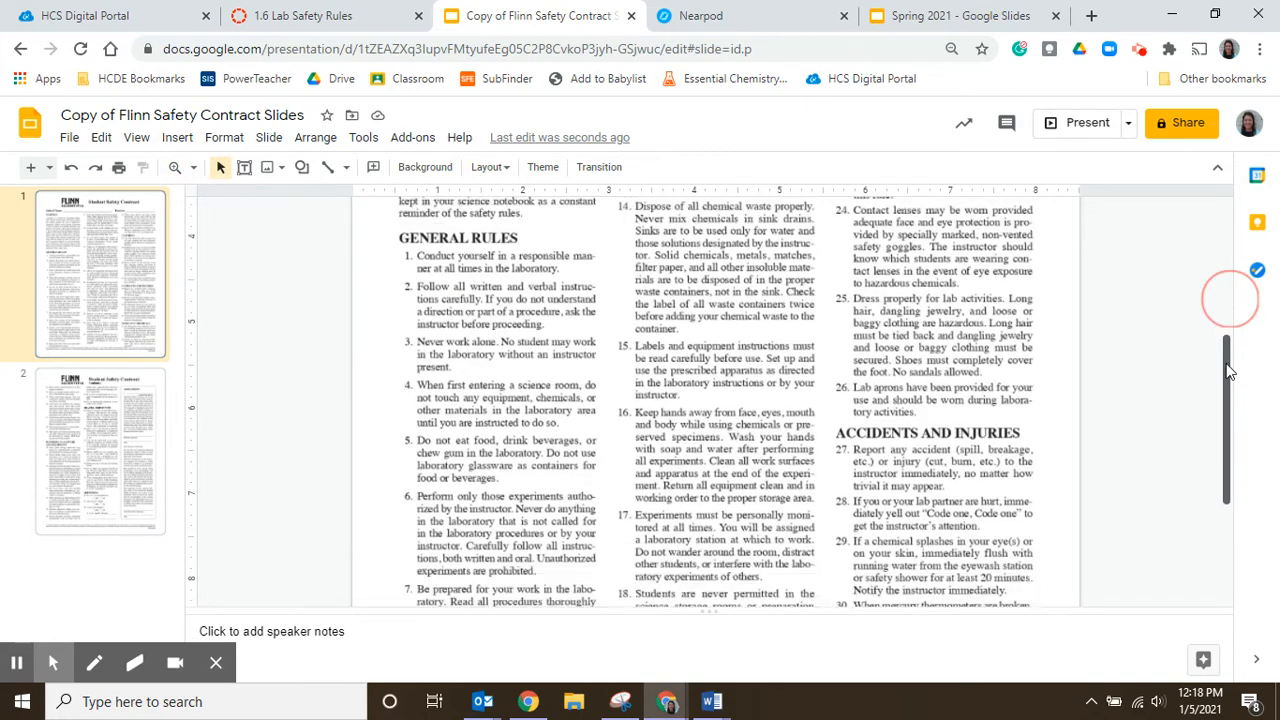
scroll("down", 3)
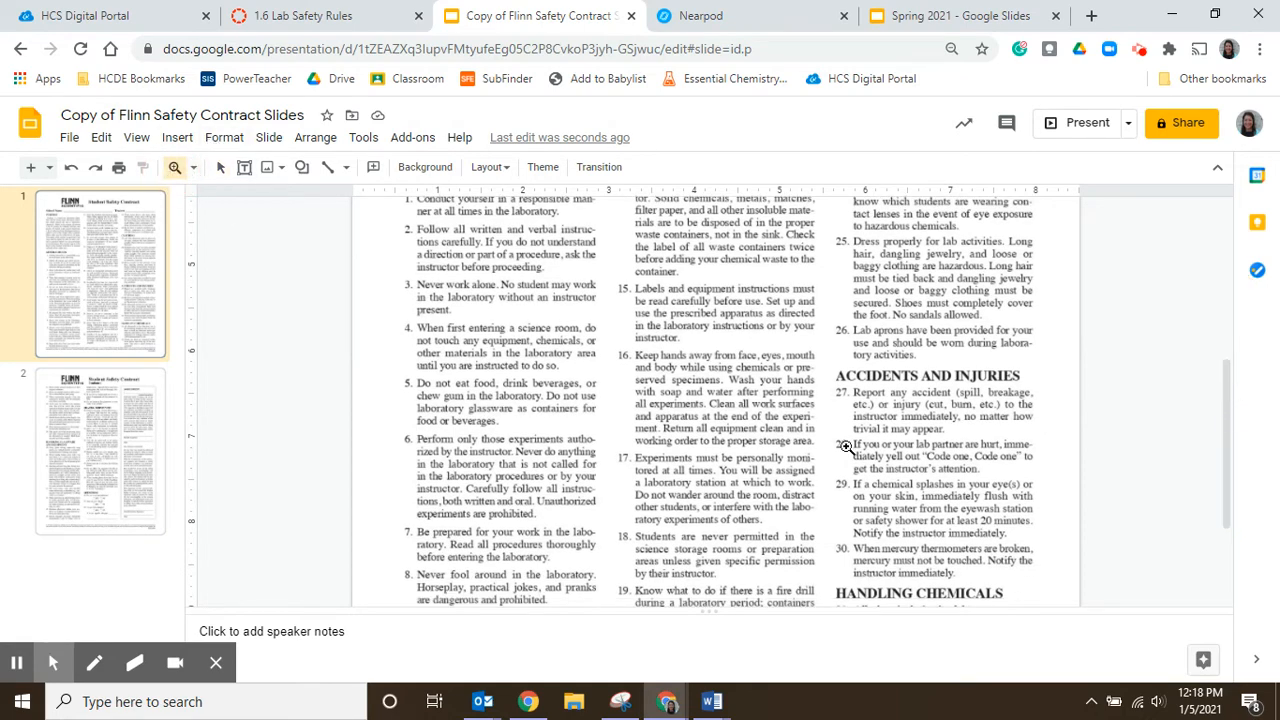
left_click(1086, 540)
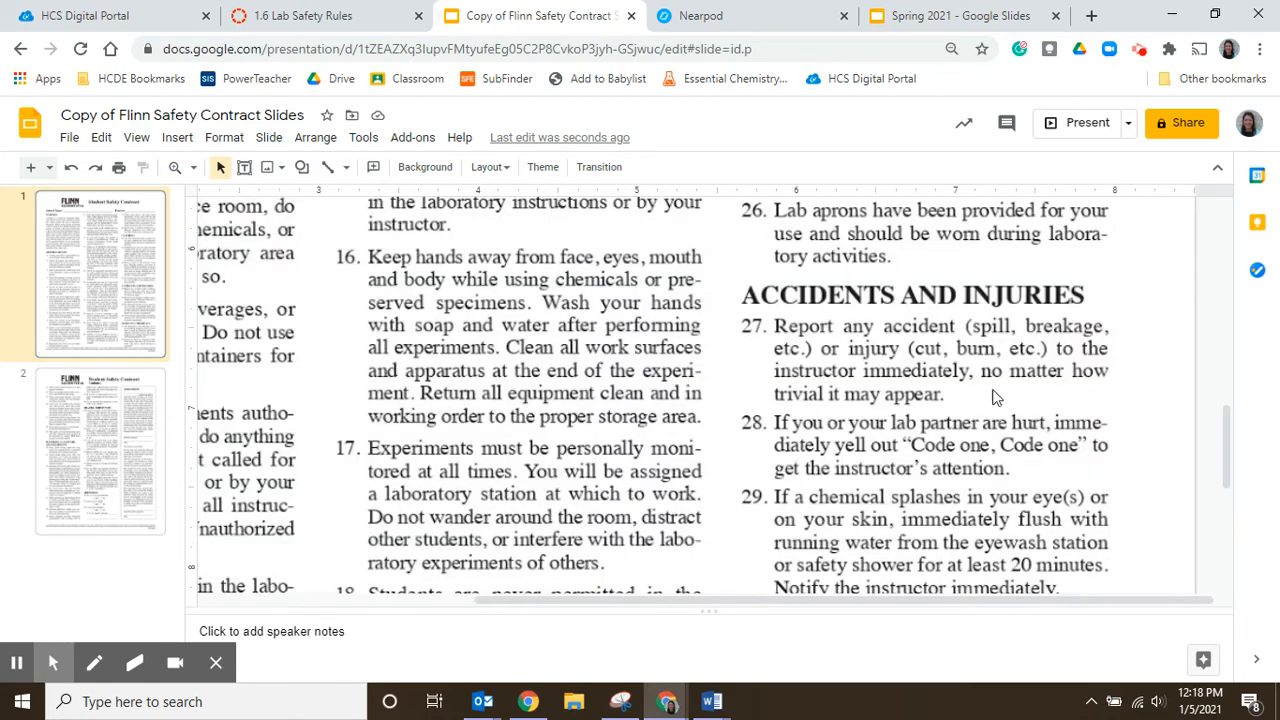
mouse_move(1052, 356)
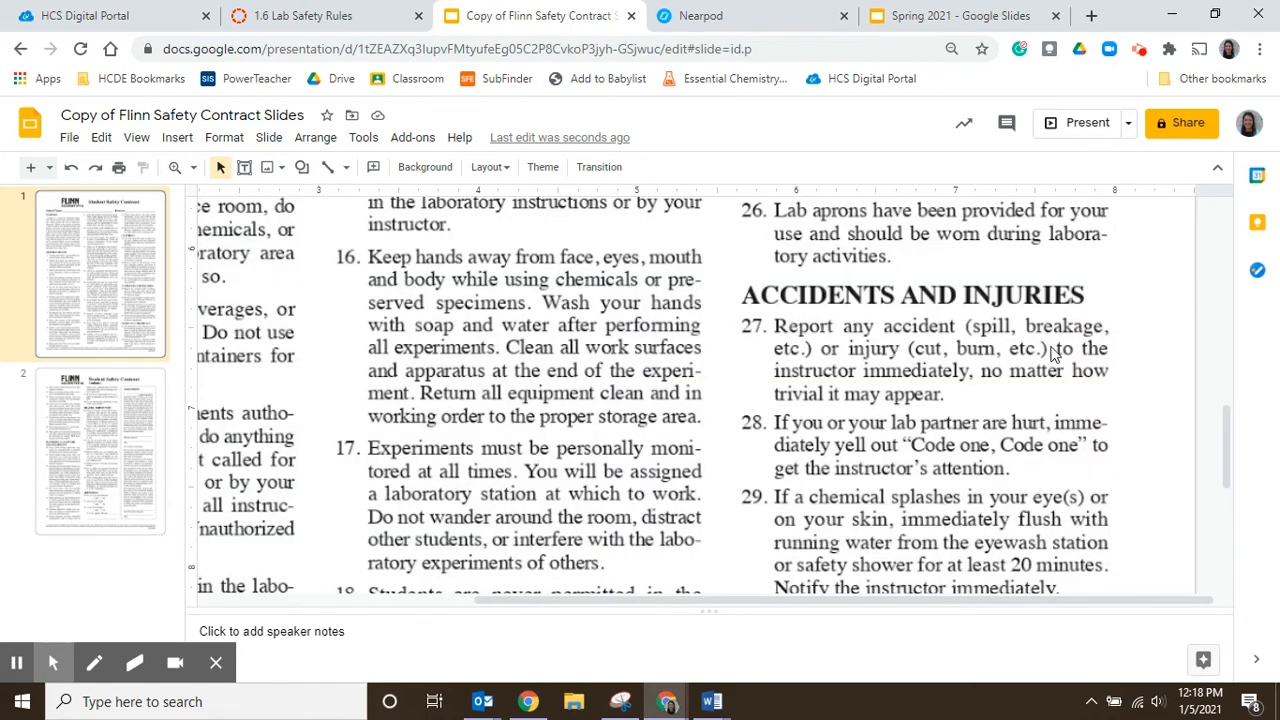
mouse_move(300, 168)
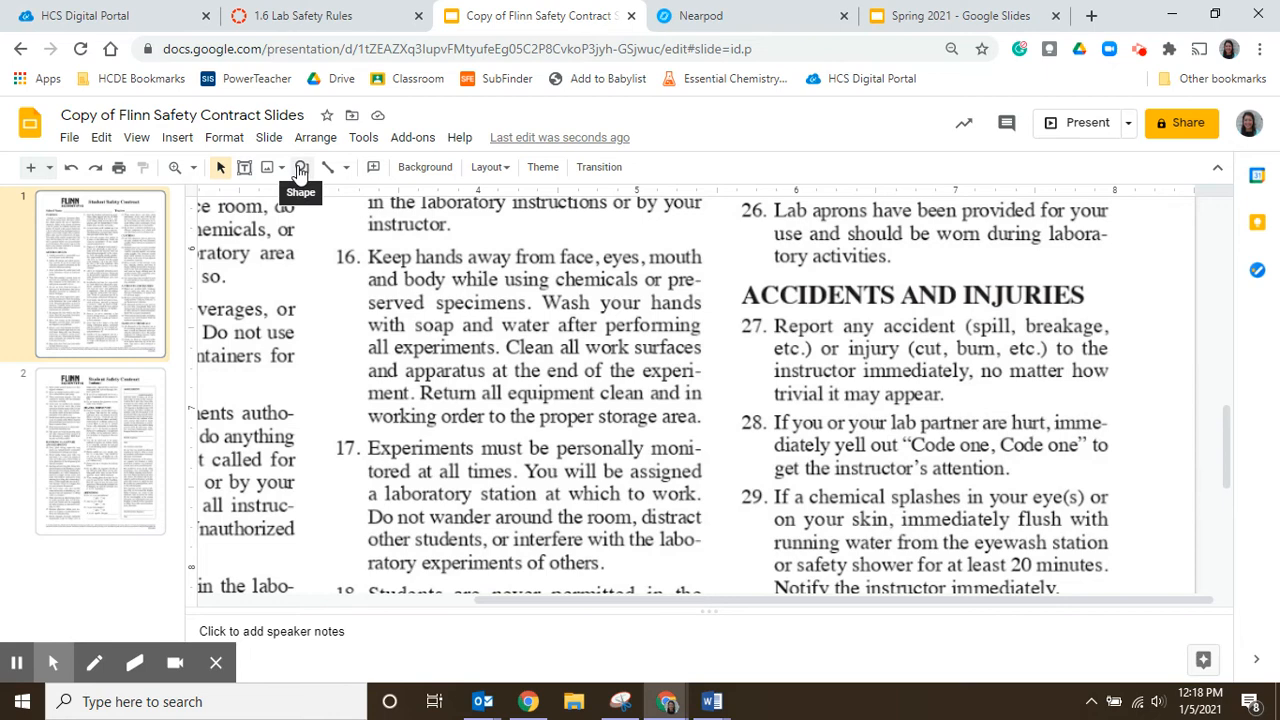
Step: Draw a rectangle around rule 27 and set its fill to Transparent, keeping the magenta outline
left_click(300, 168)
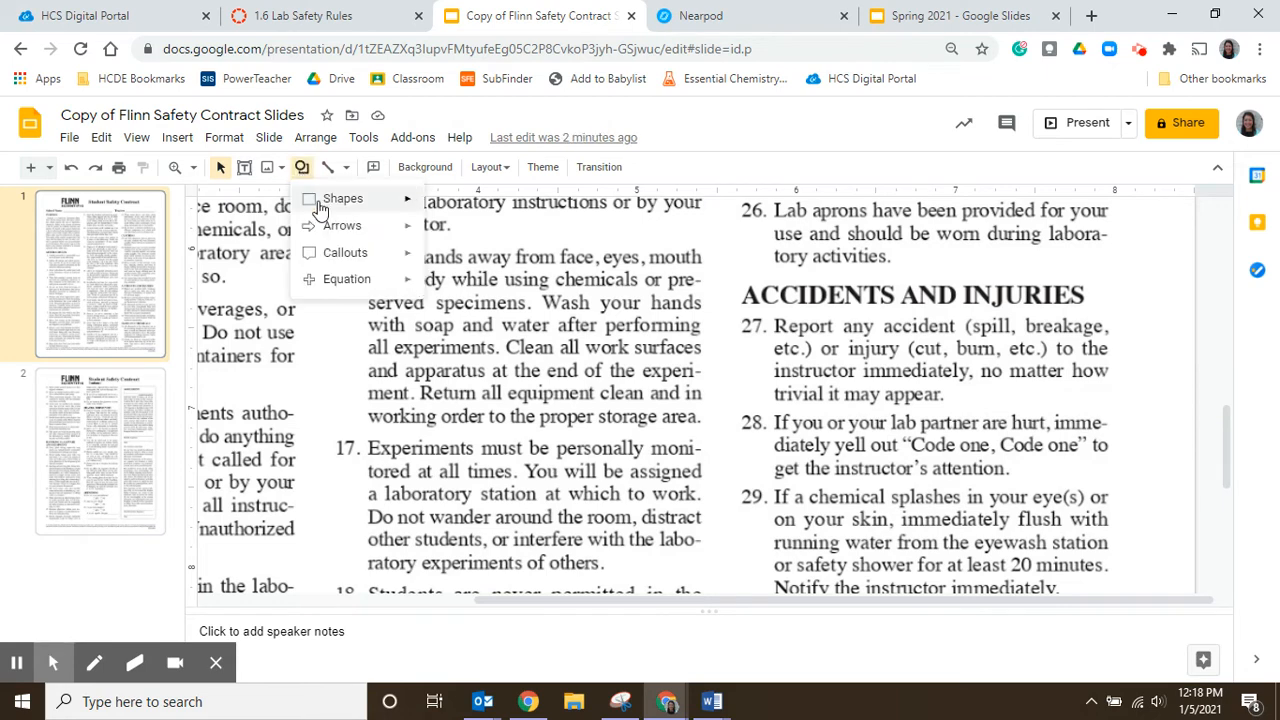
left_click(344, 198)
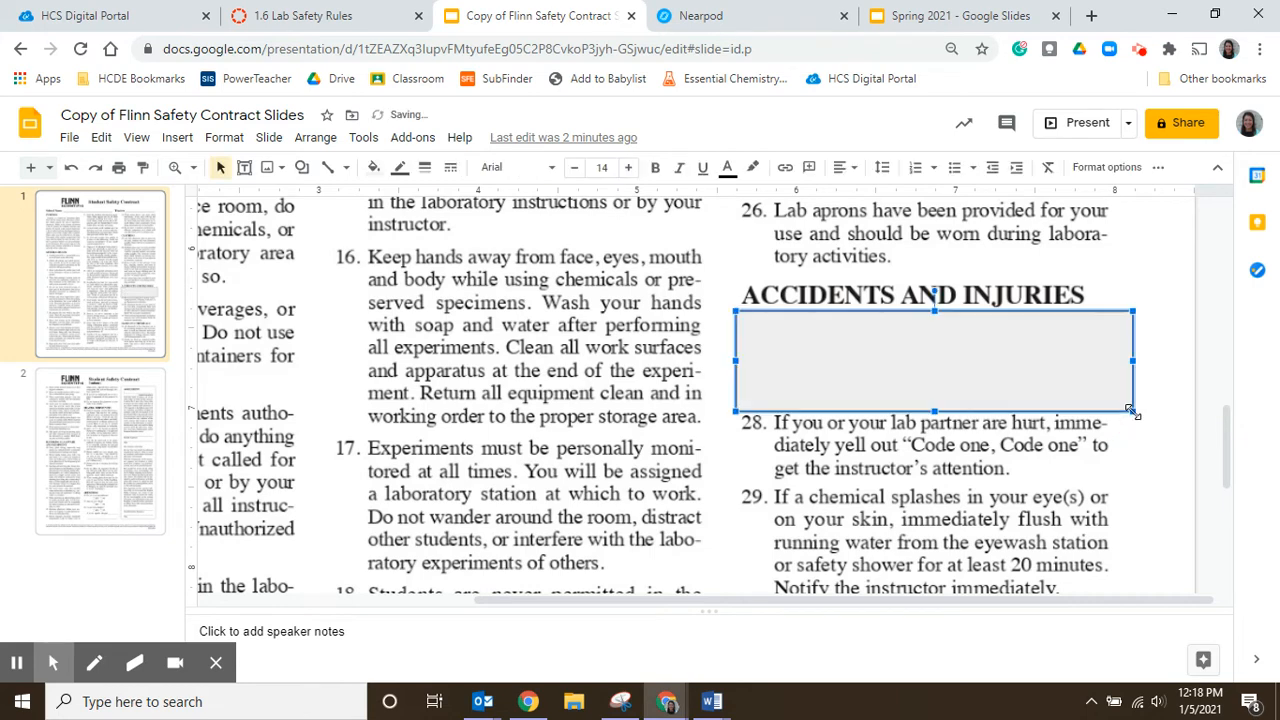
left_click(372, 168)
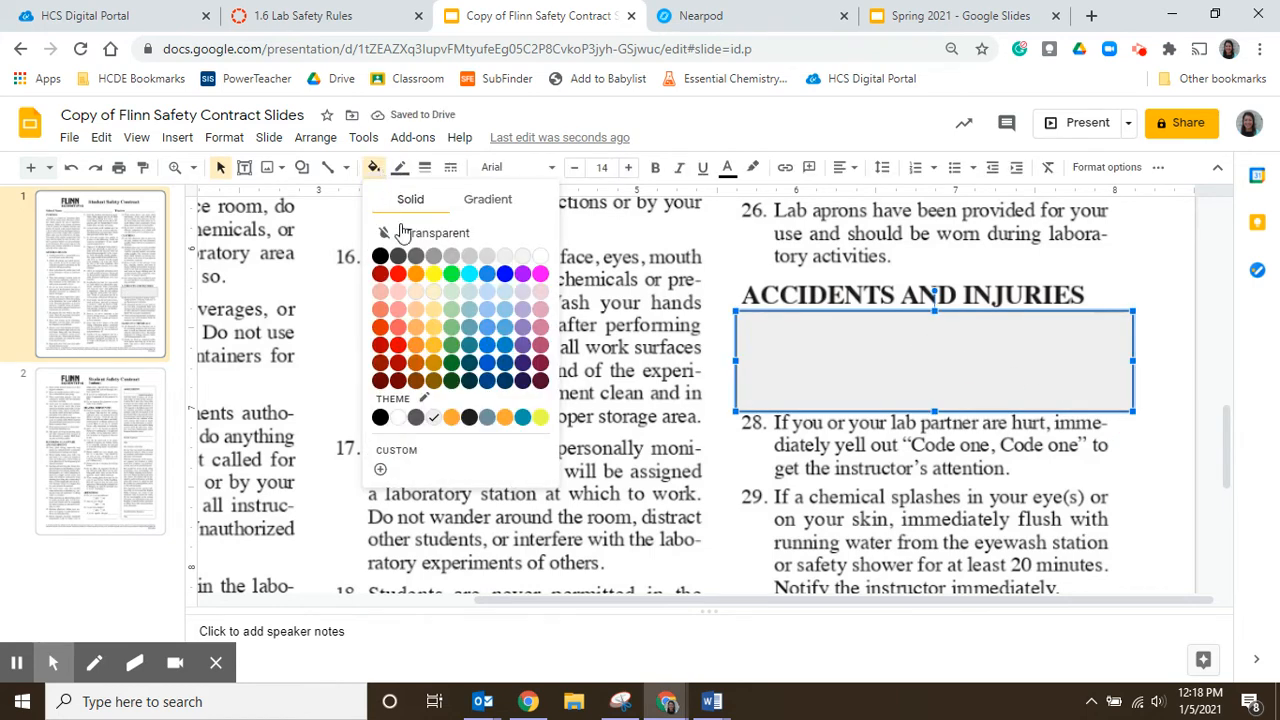
left_click(436, 232)
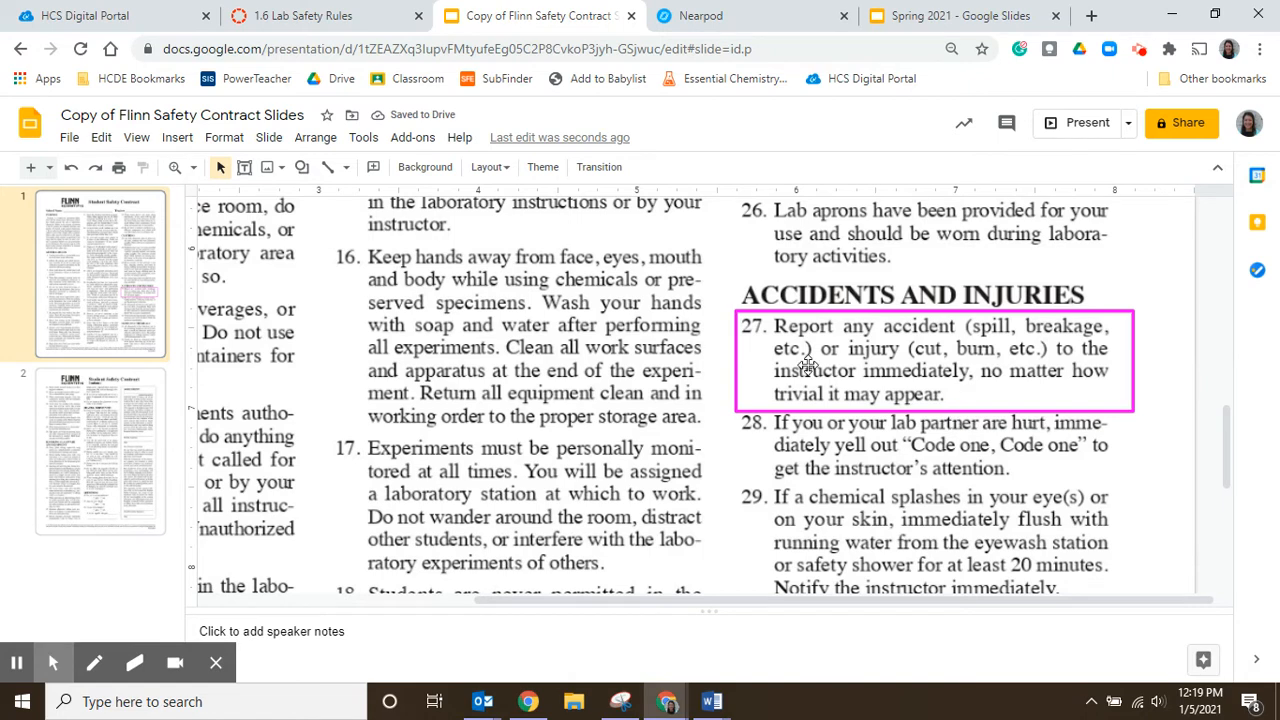
mouse_move(884, 380)
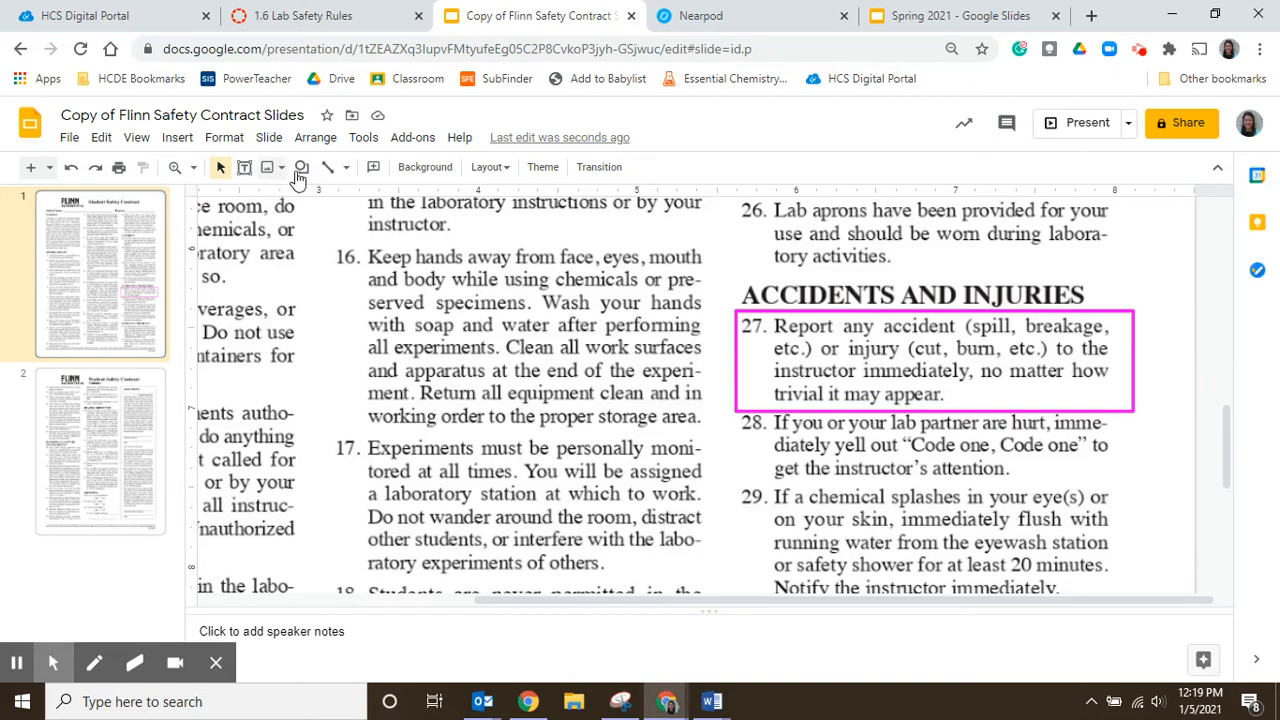
mouse_move(302, 168)
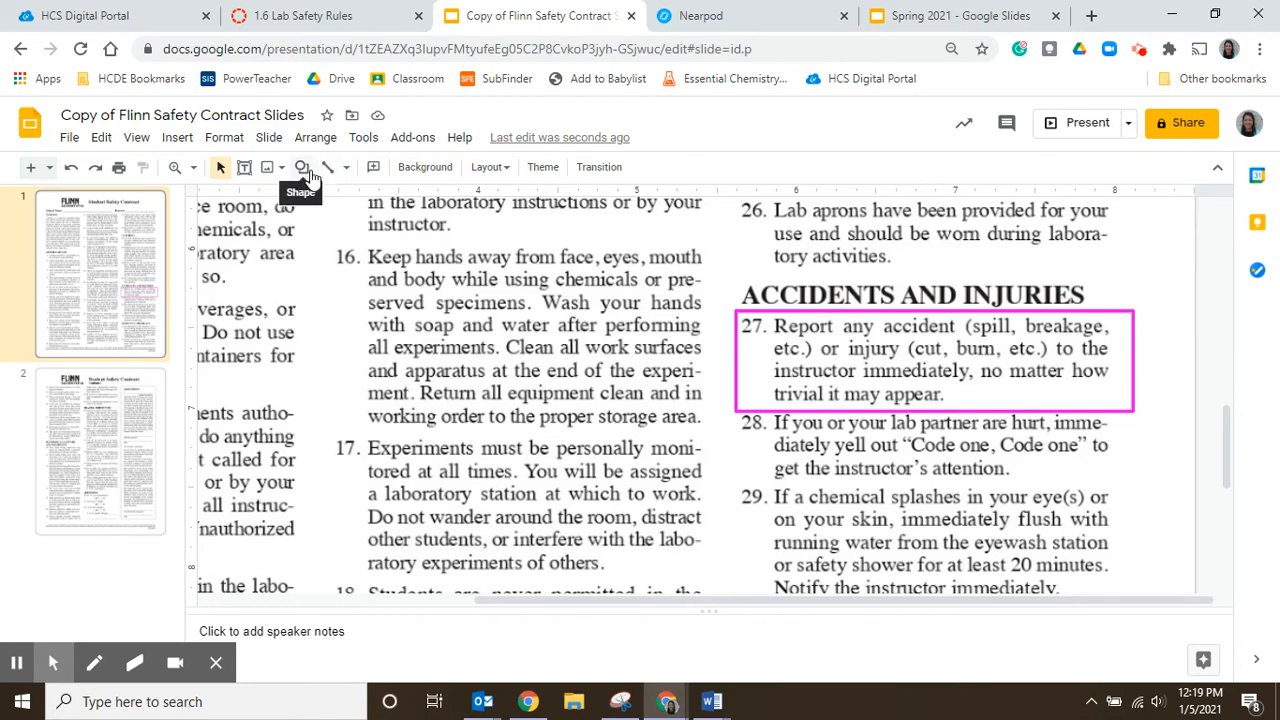
mouse_move(310, 336)
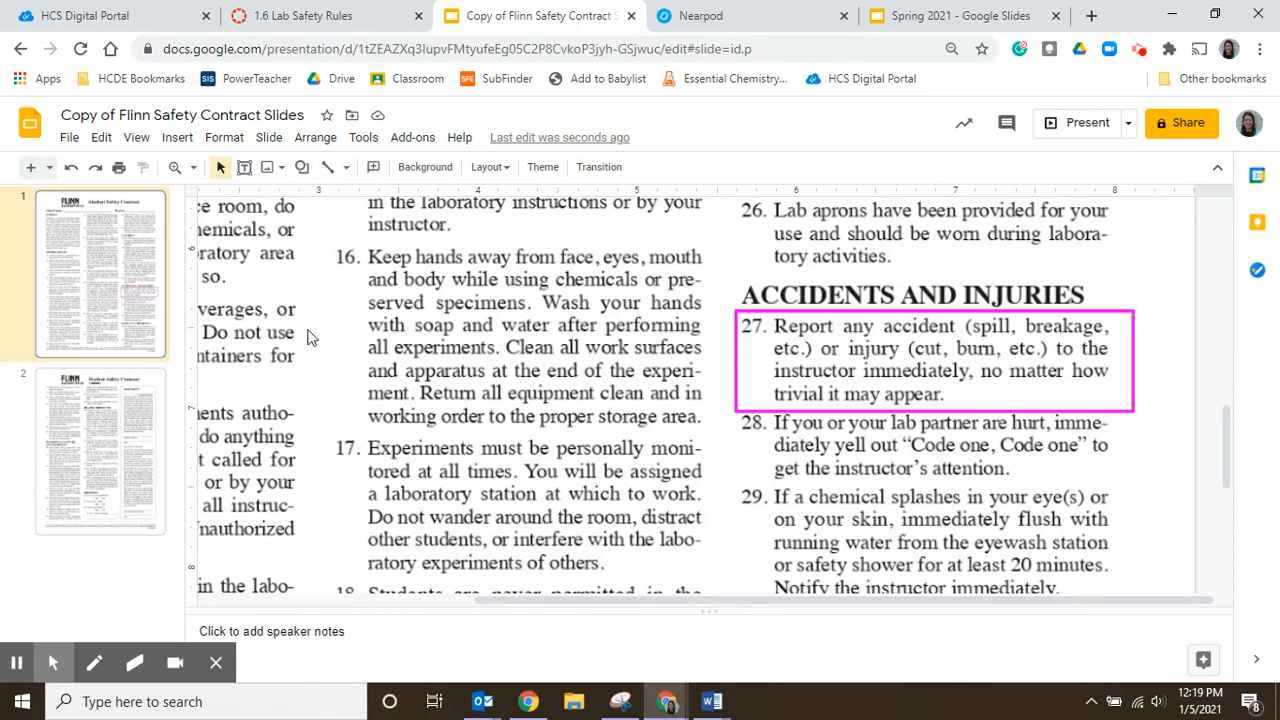
mouse_move(376, 428)
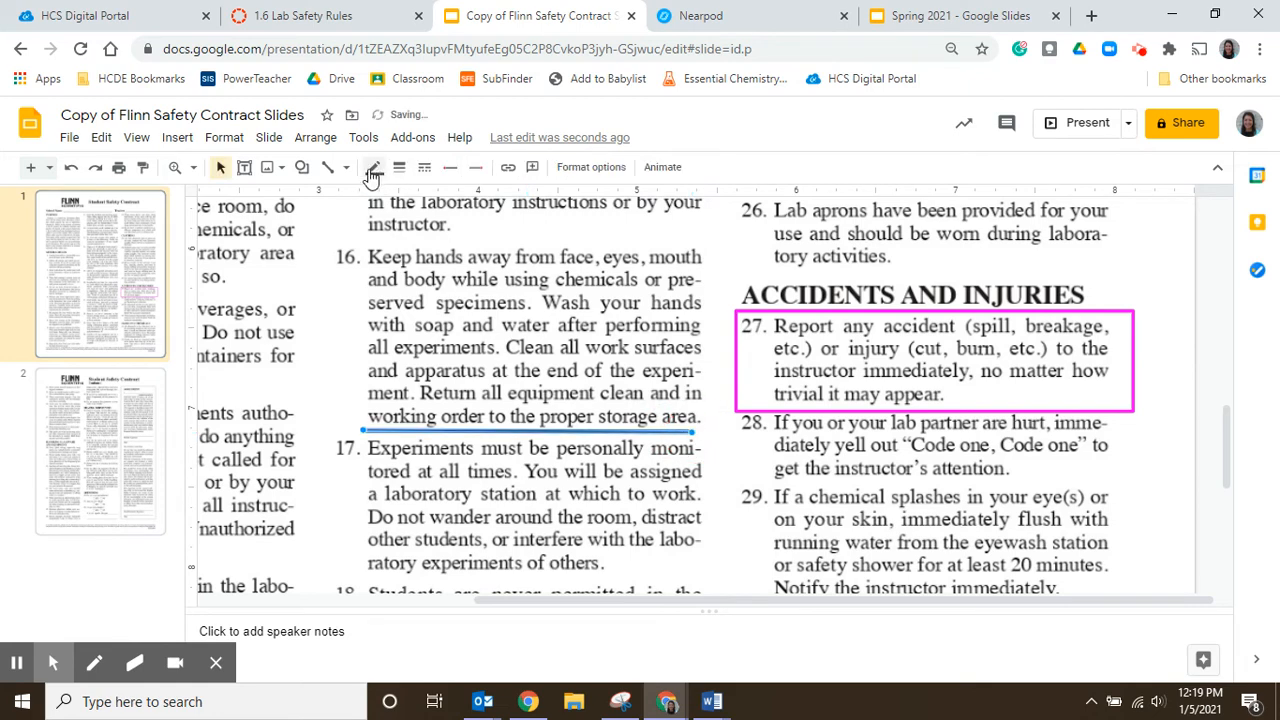
Step: Give the underline beneath rule 16's last line a 3px weight and green colour
left_click(400, 168)
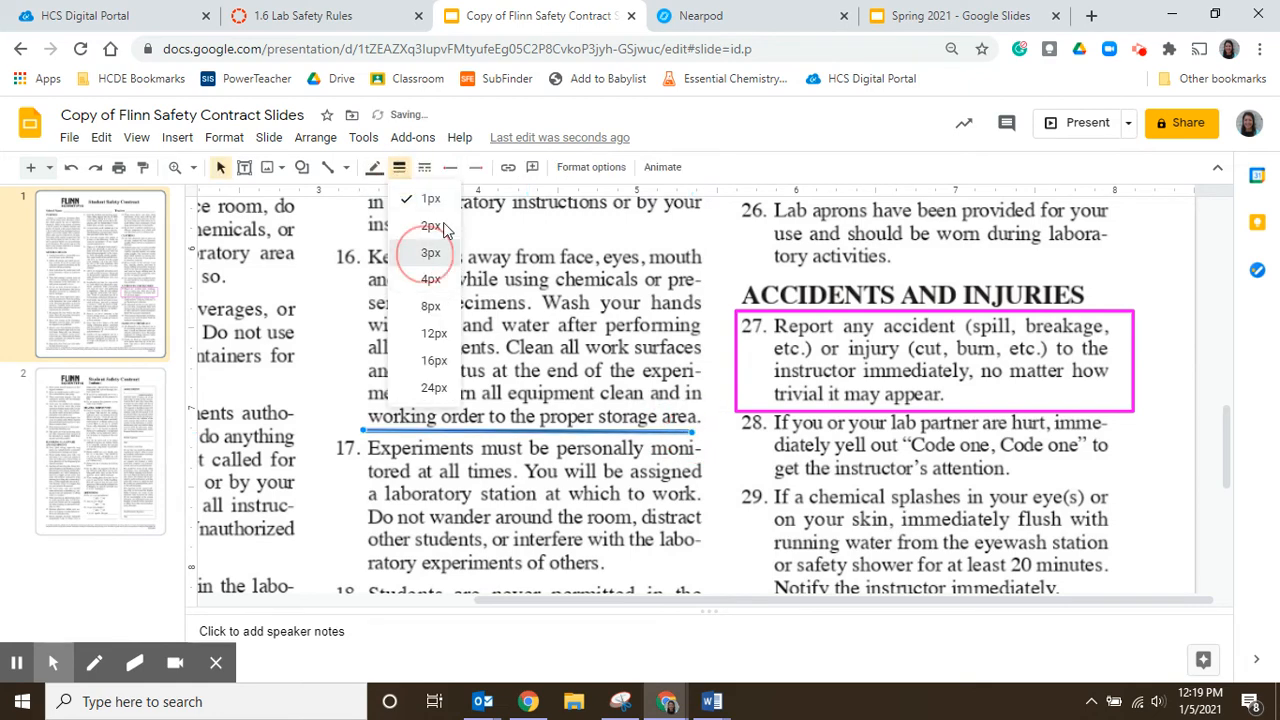
left_click(374, 168)
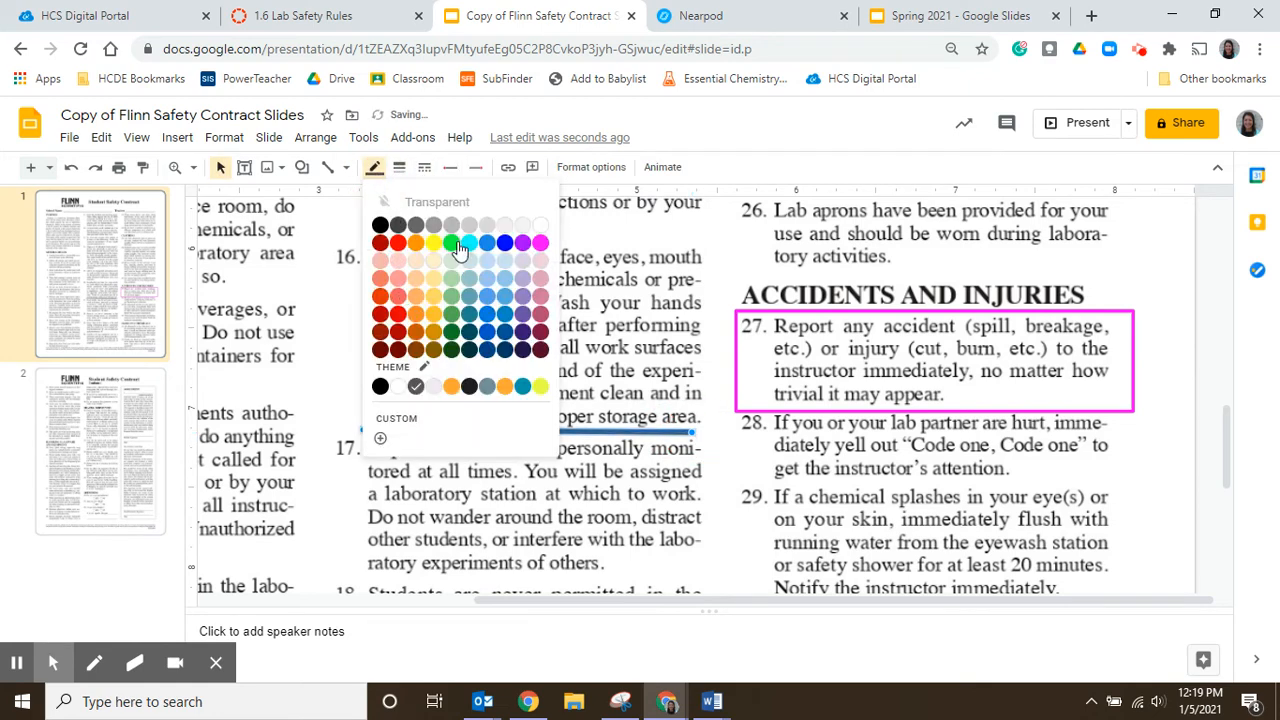
left_click(432, 242)
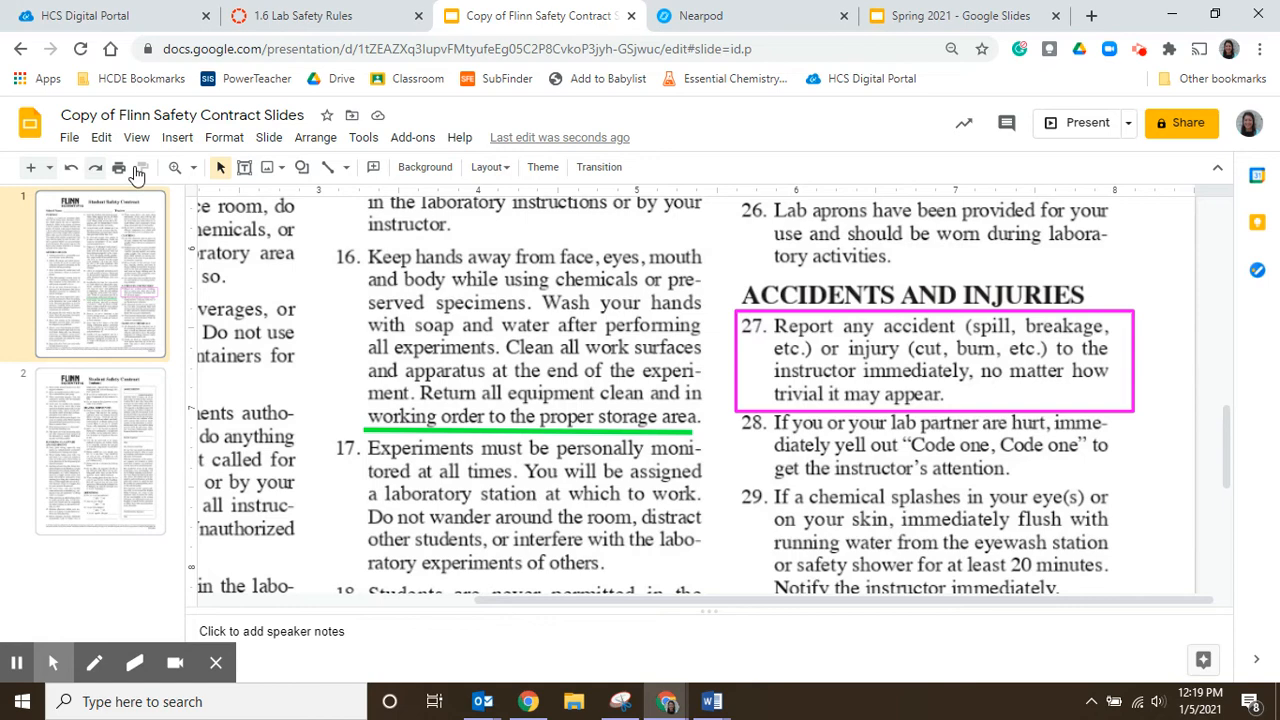
left_click(178, 168)
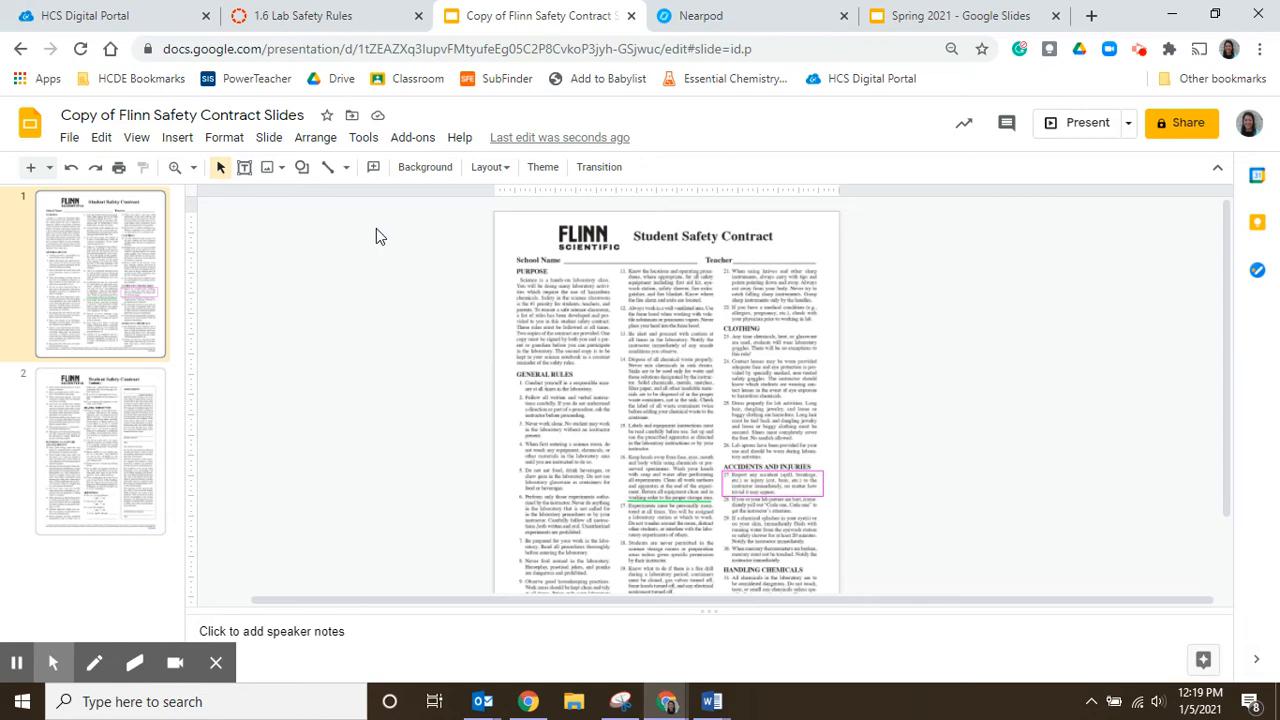
left_click(320, 16)
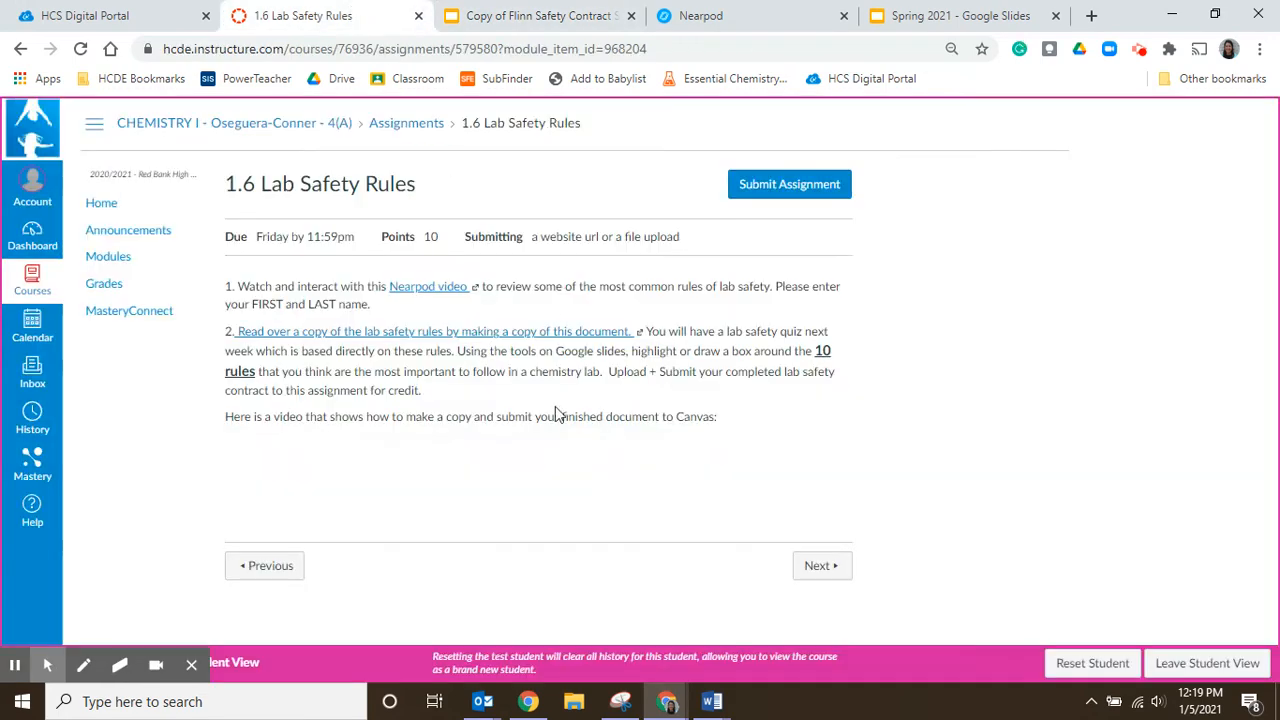
mouse_move(530, 244)
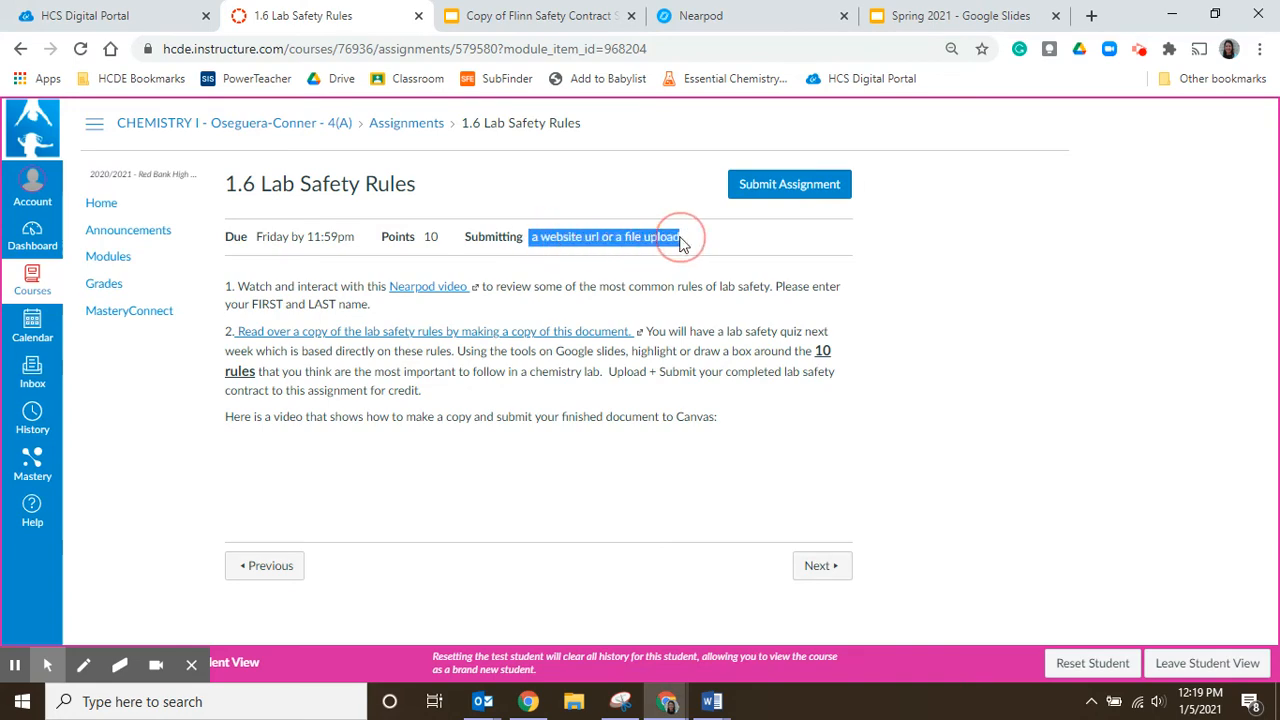
left_click(538, 16)
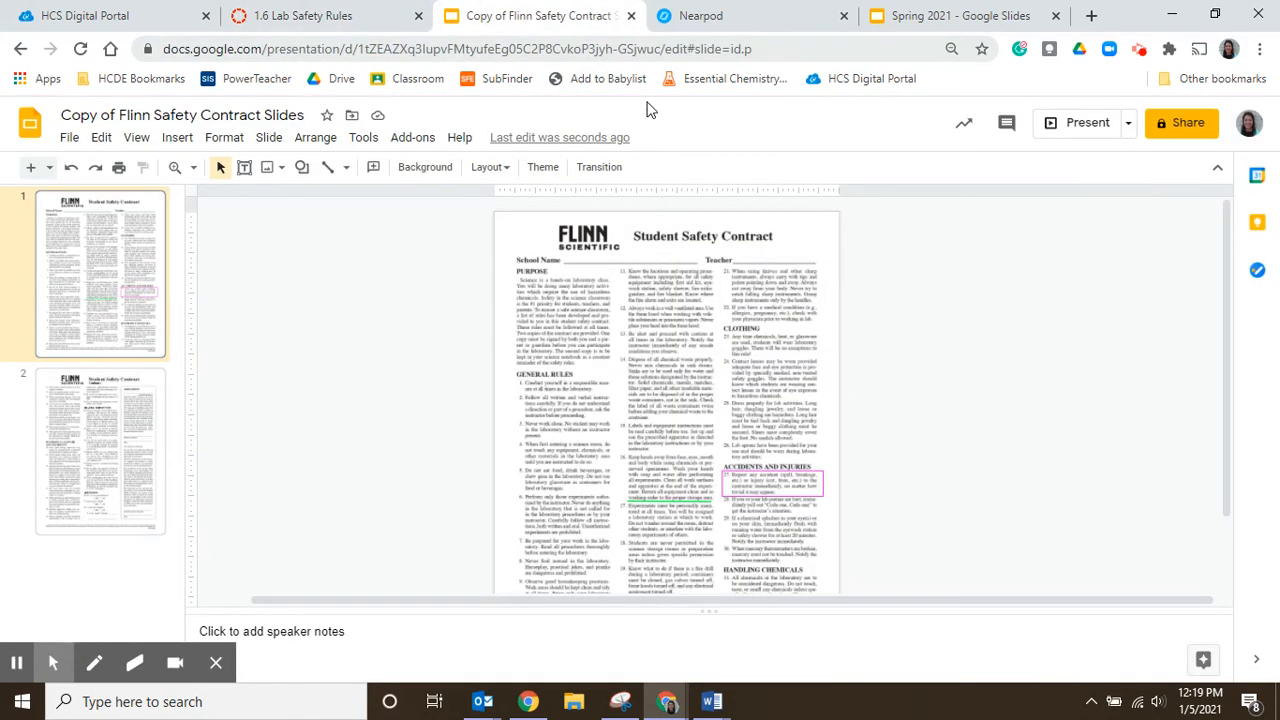
mouse_move(1032, 236)
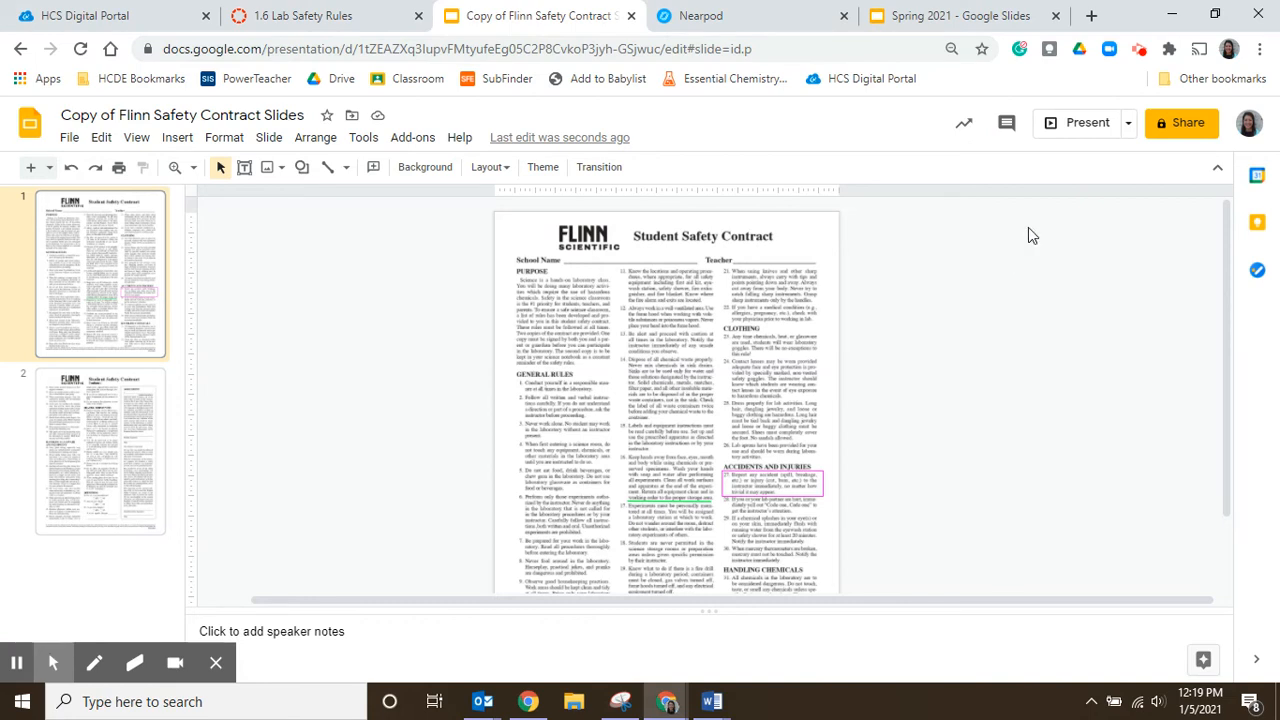
mouse_move(668, 516)
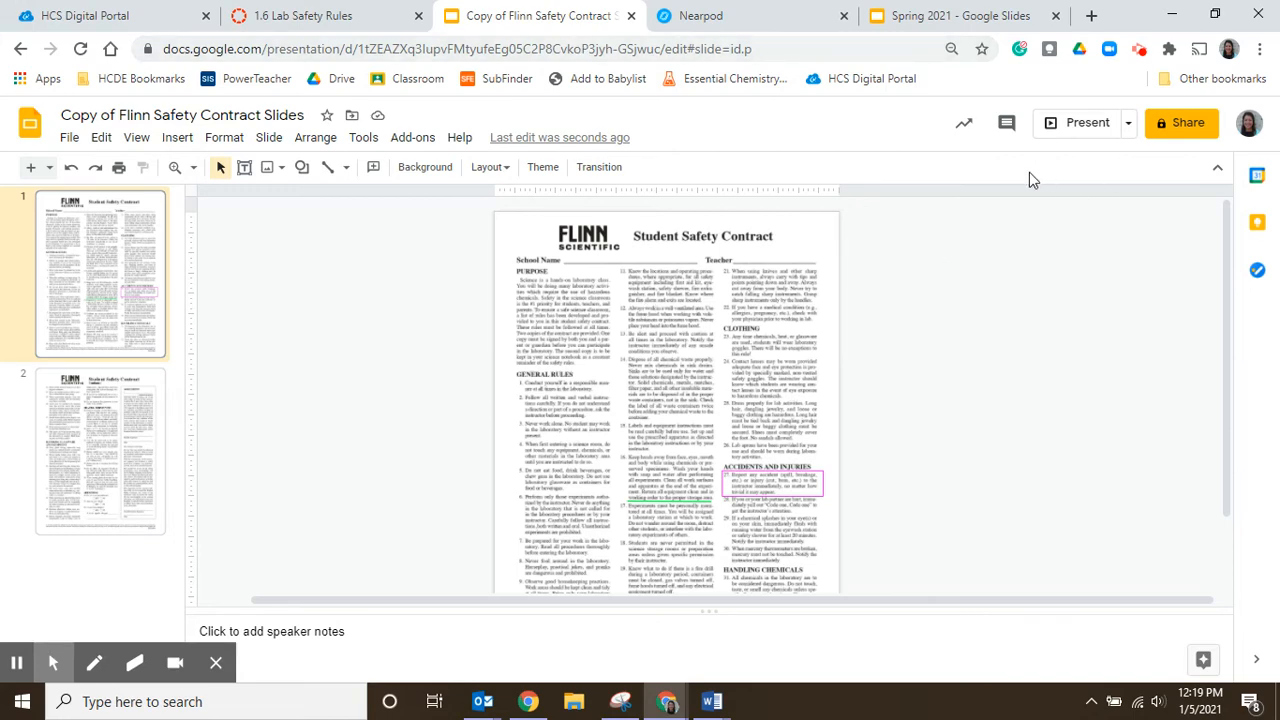
mouse_move(1232, 96)
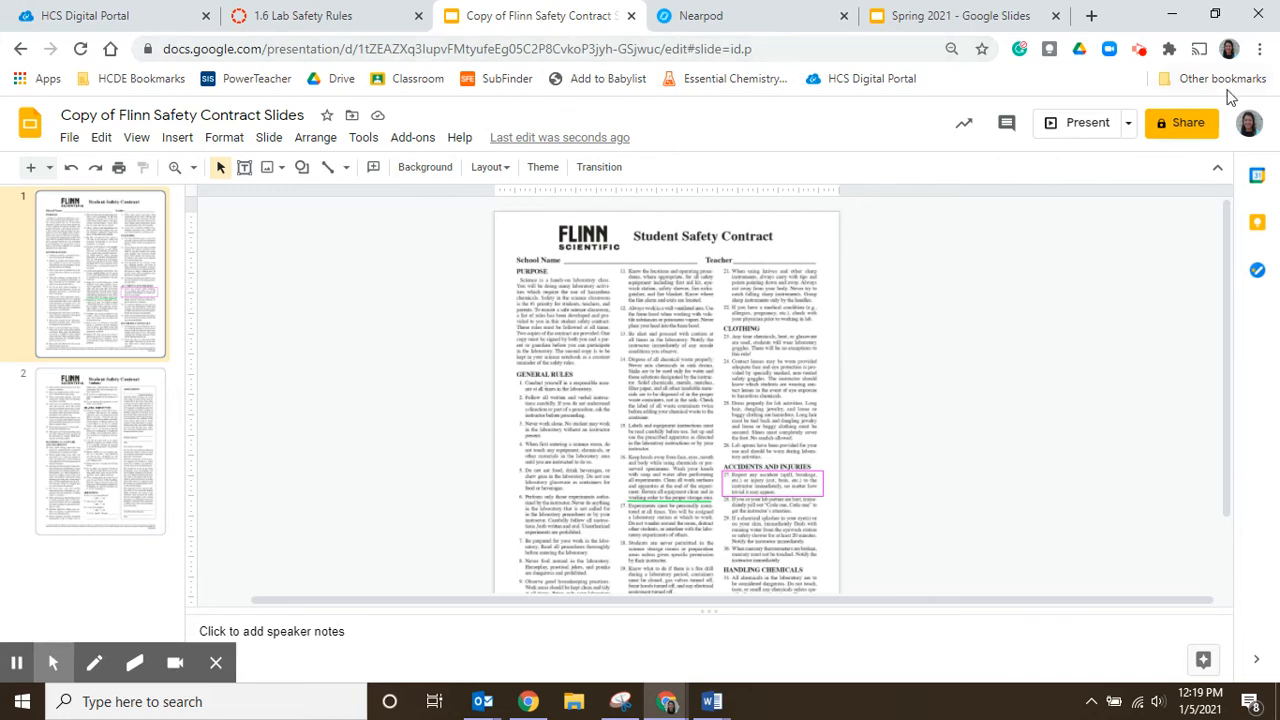
Step: Share the slides so anyone at Hamilton County Schools can view, and copy the link
left_click(1180, 122)
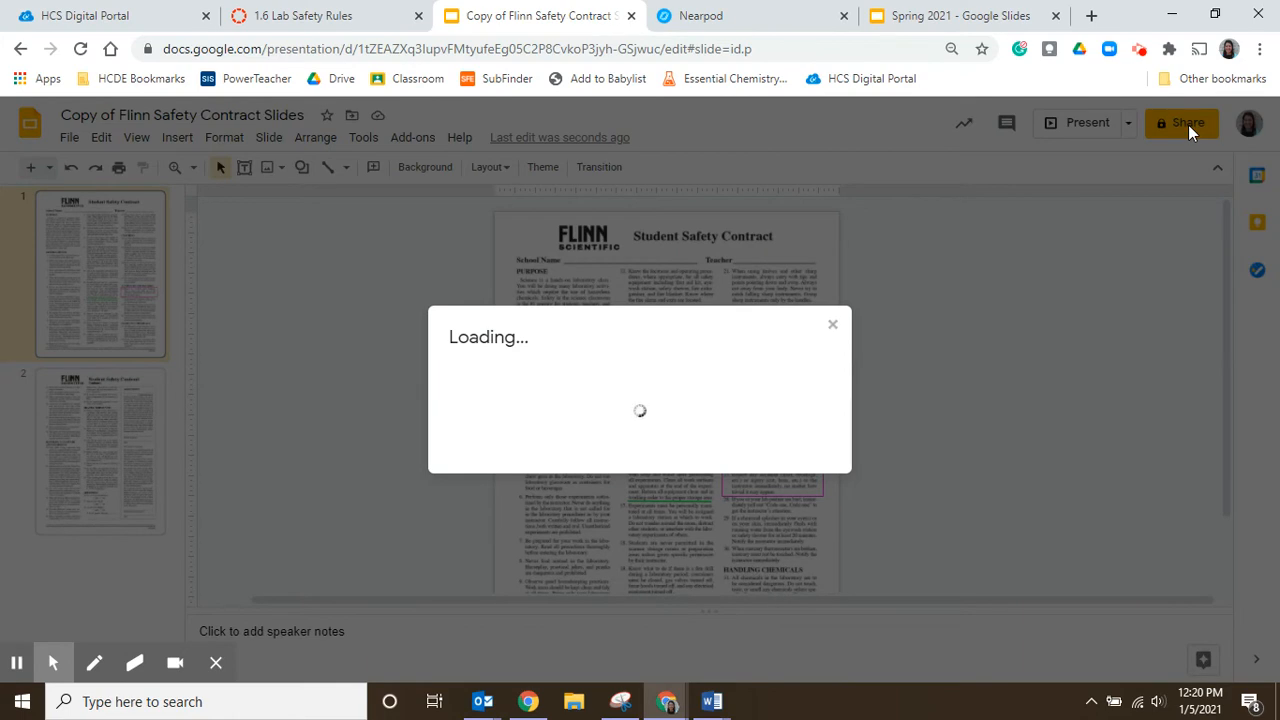
left_click(1180, 122)
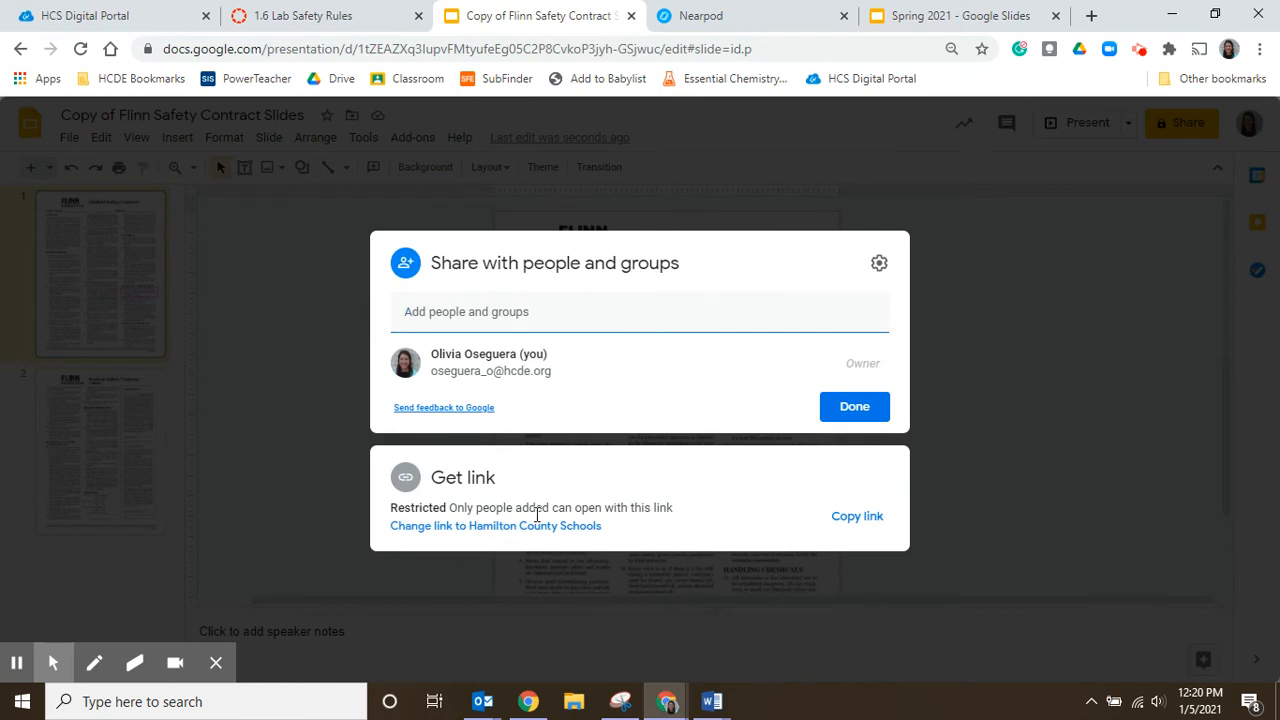
mouse_move(564, 364)
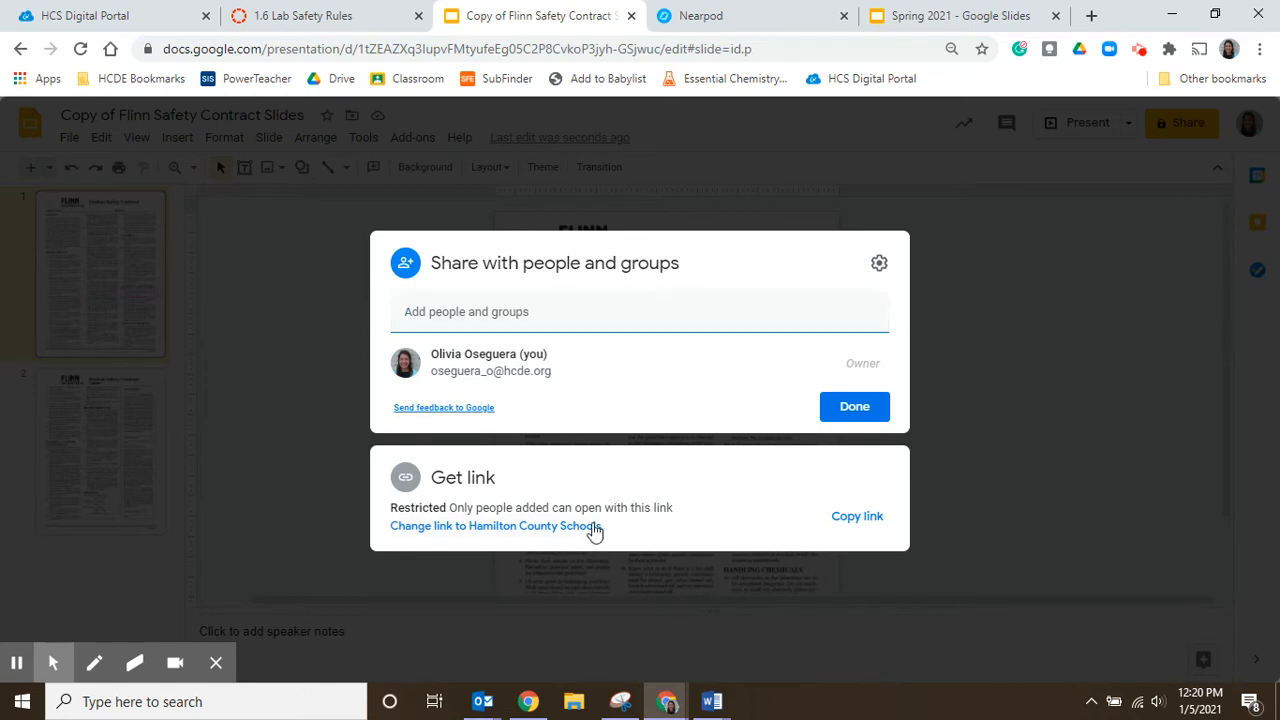
left_click(492, 524)
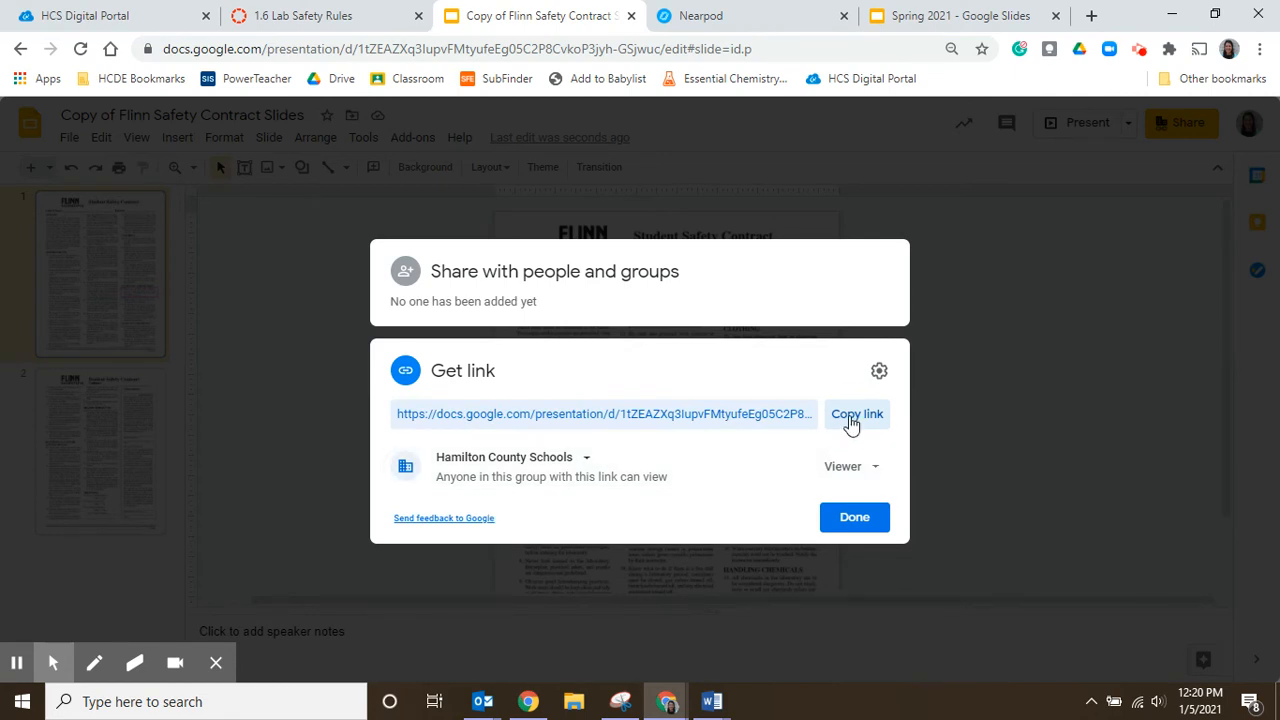
left_click(320, 16)
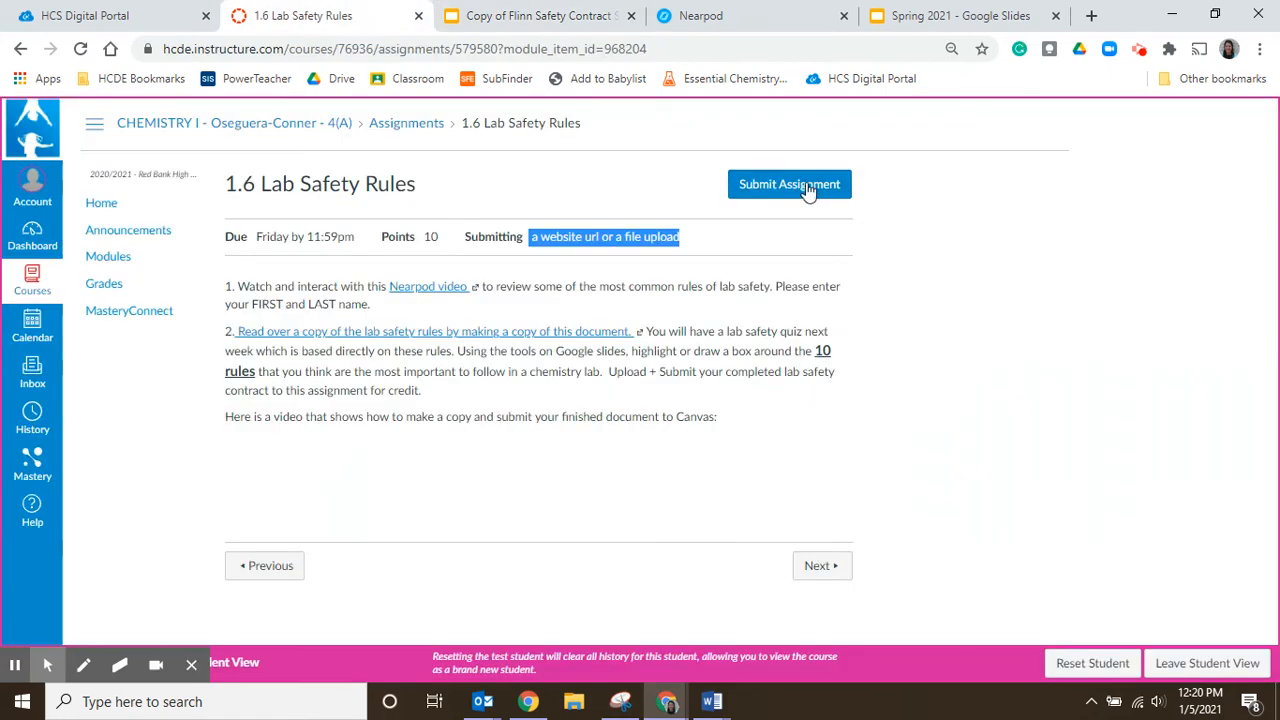
left_click(788, 184)
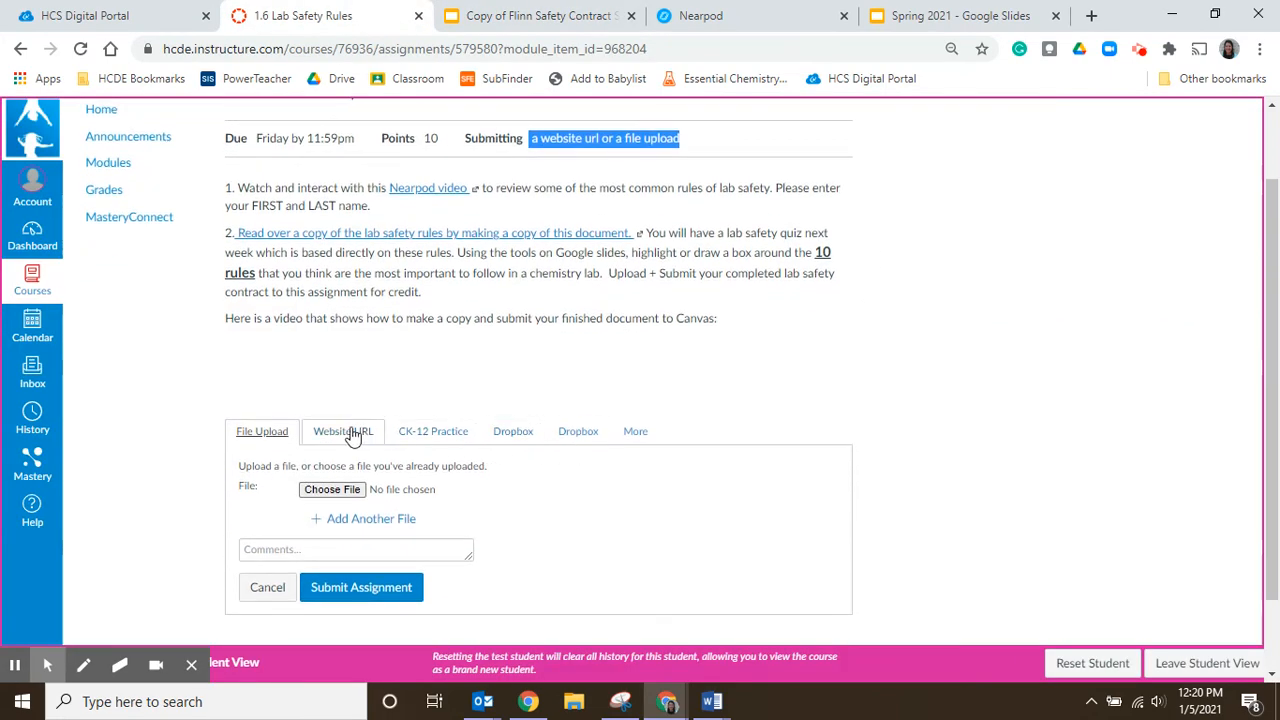
left_click(344, 432)
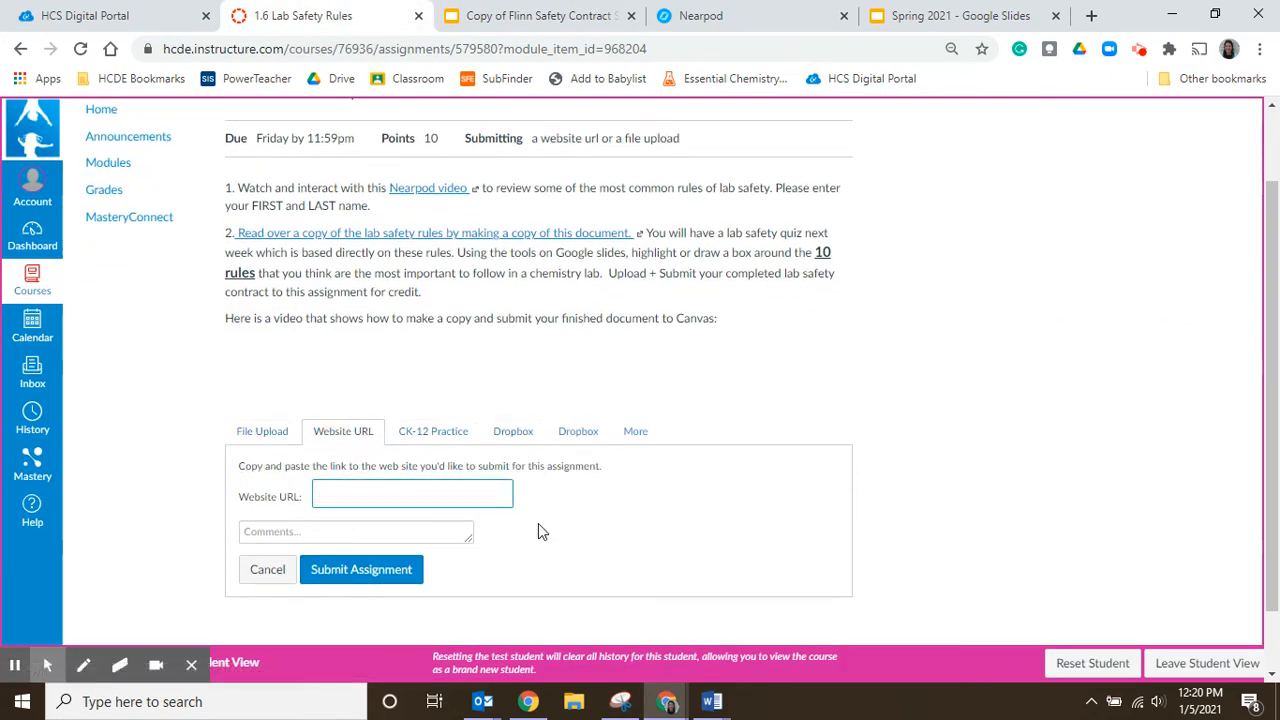
type("https://docs.google.com/presentation/d/")
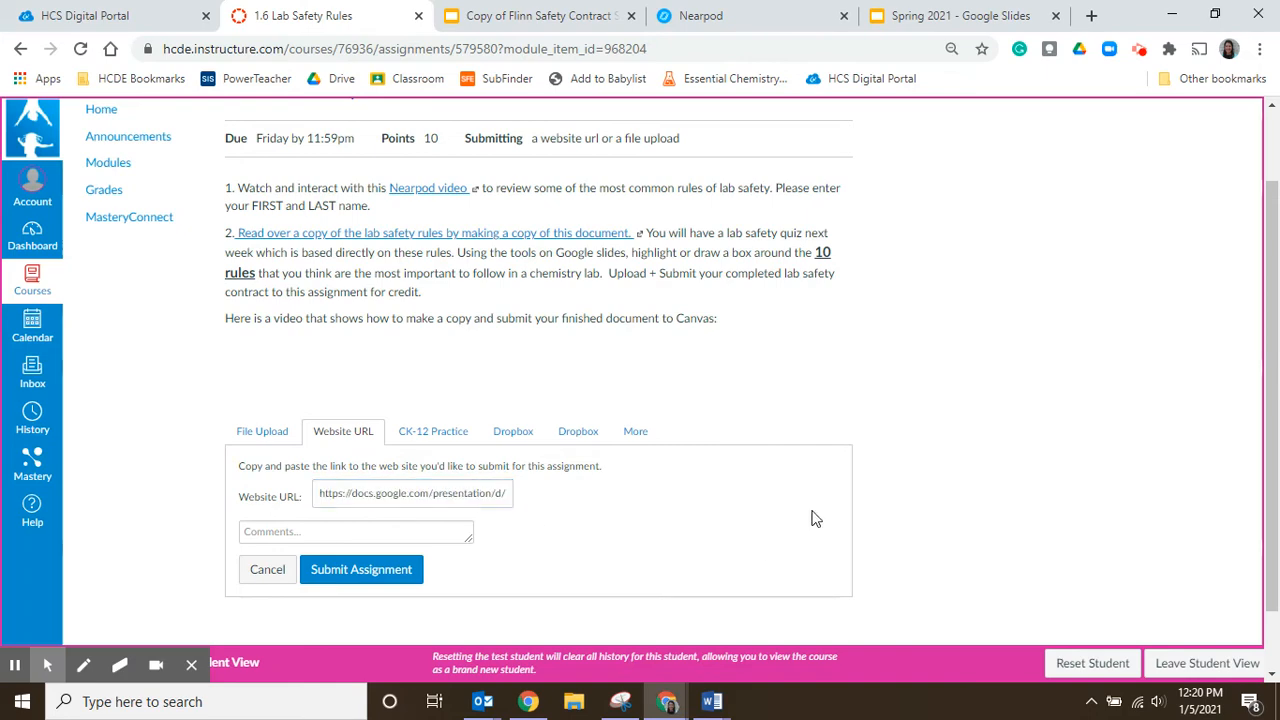
mouse_move(262, 432)
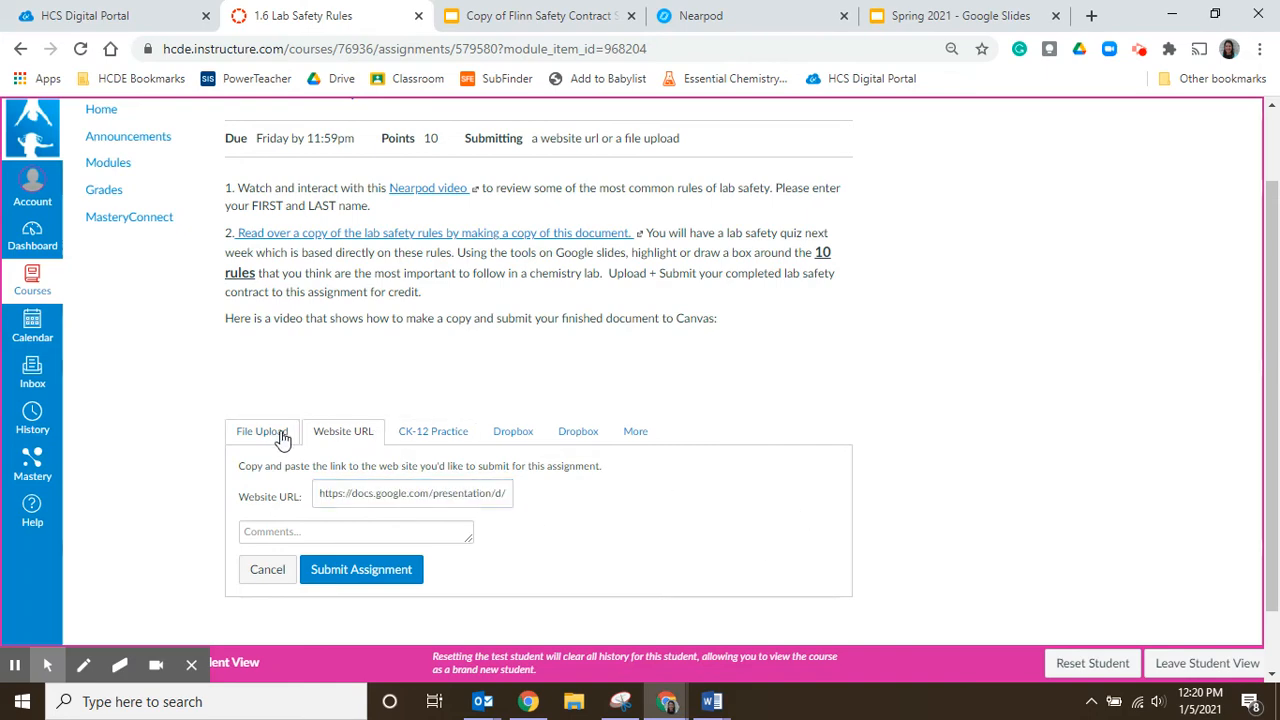
Step: Download the copied safety contract slides as a PDF document
left_click(538, 16)
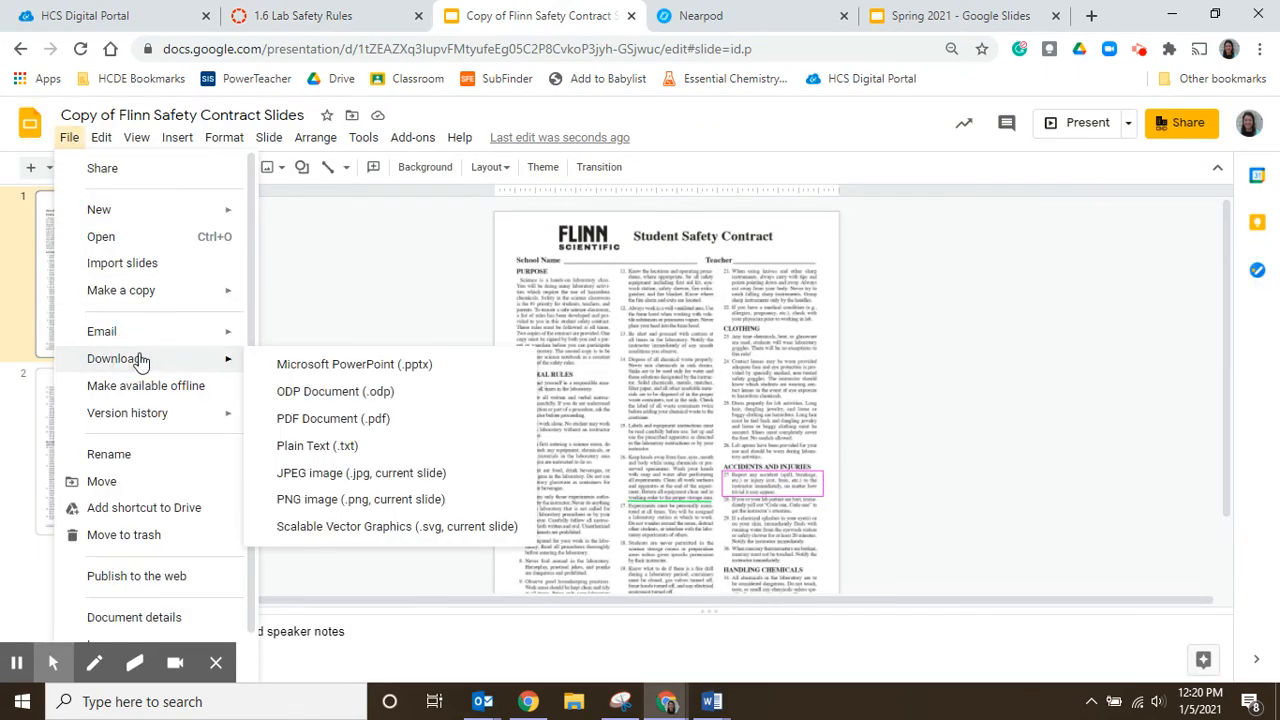
left_click(332, 418)
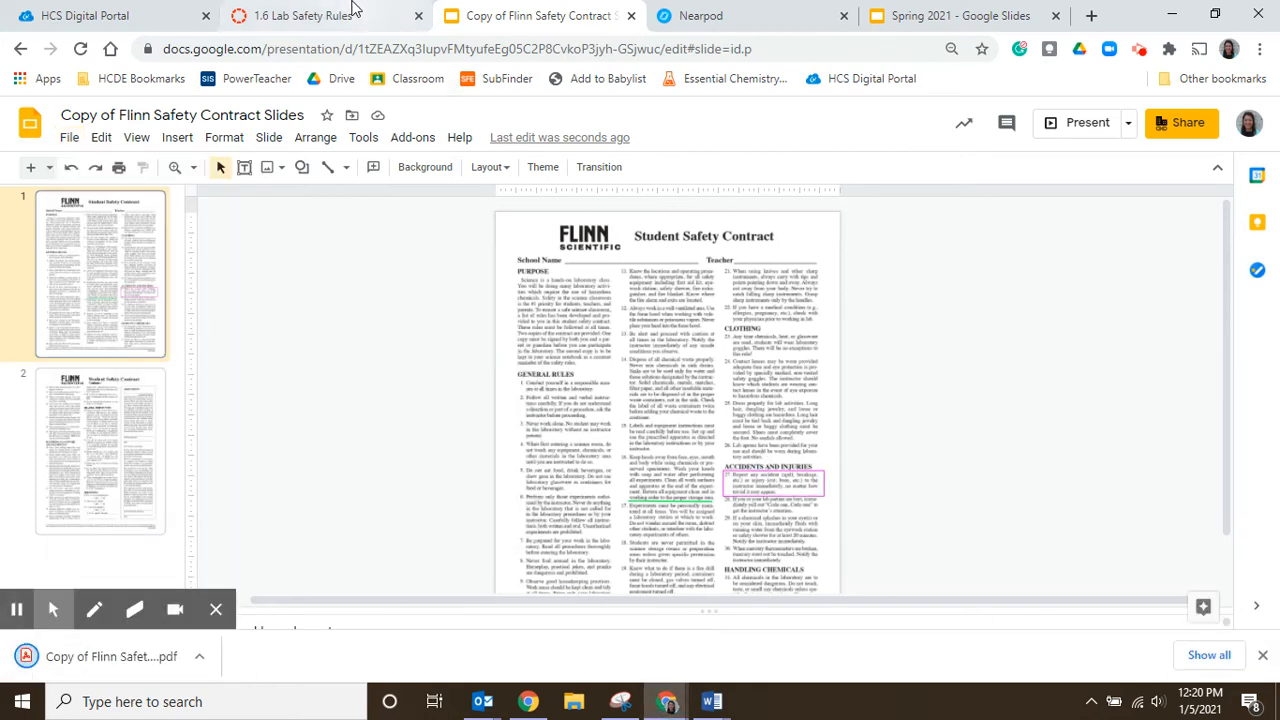
mouse_move(320, 16)
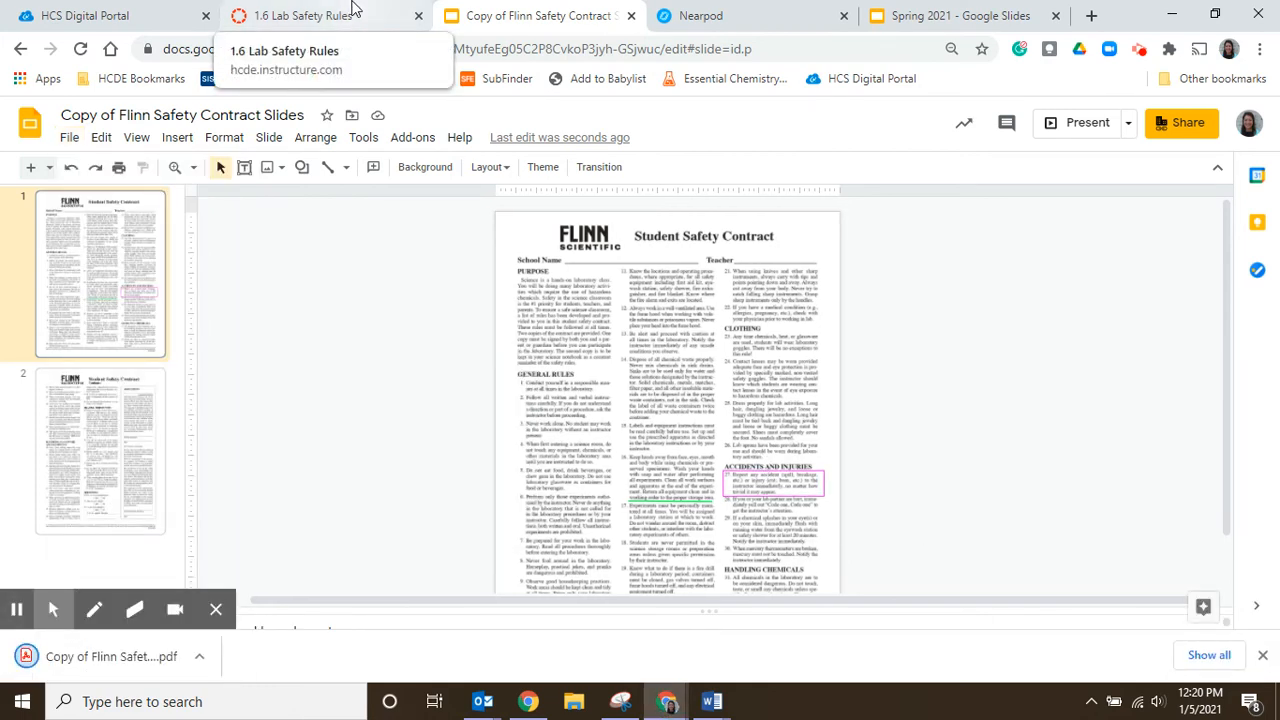
Step: Attach the downloaded Flinn Safety Contract PDF from Downloads via File Upload
left_click(300, 16)
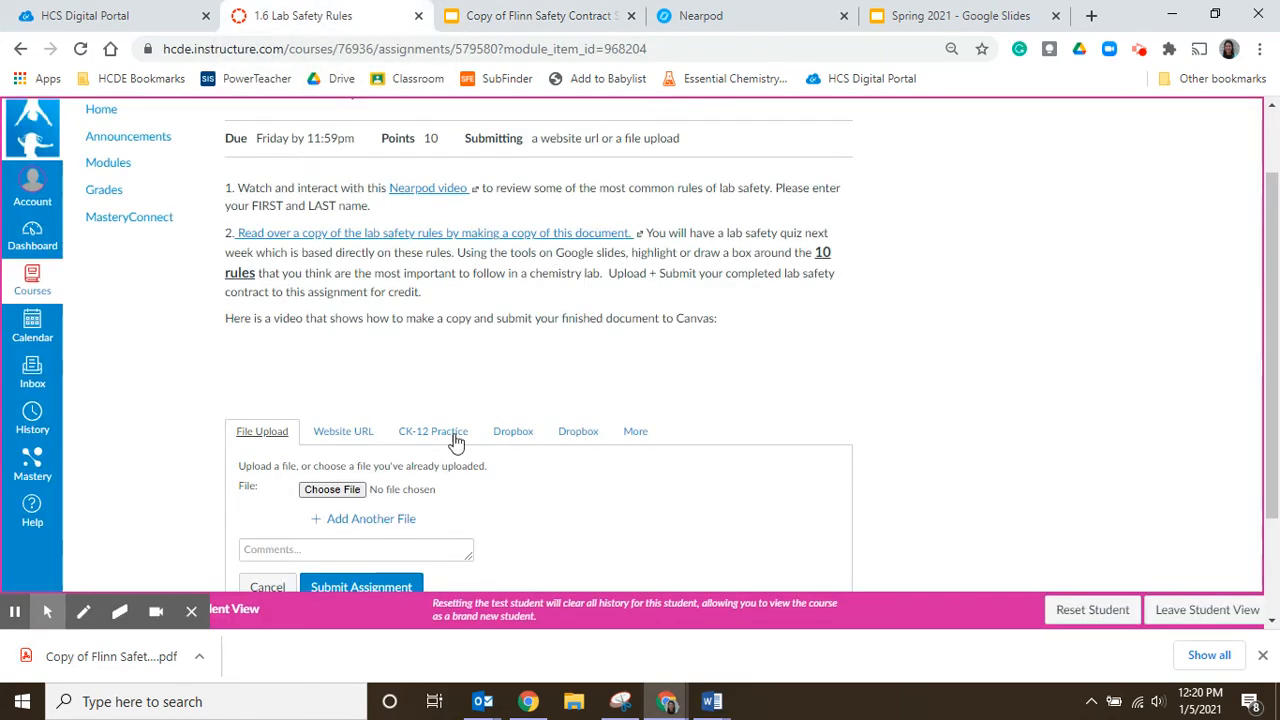
scroll("down", 3)
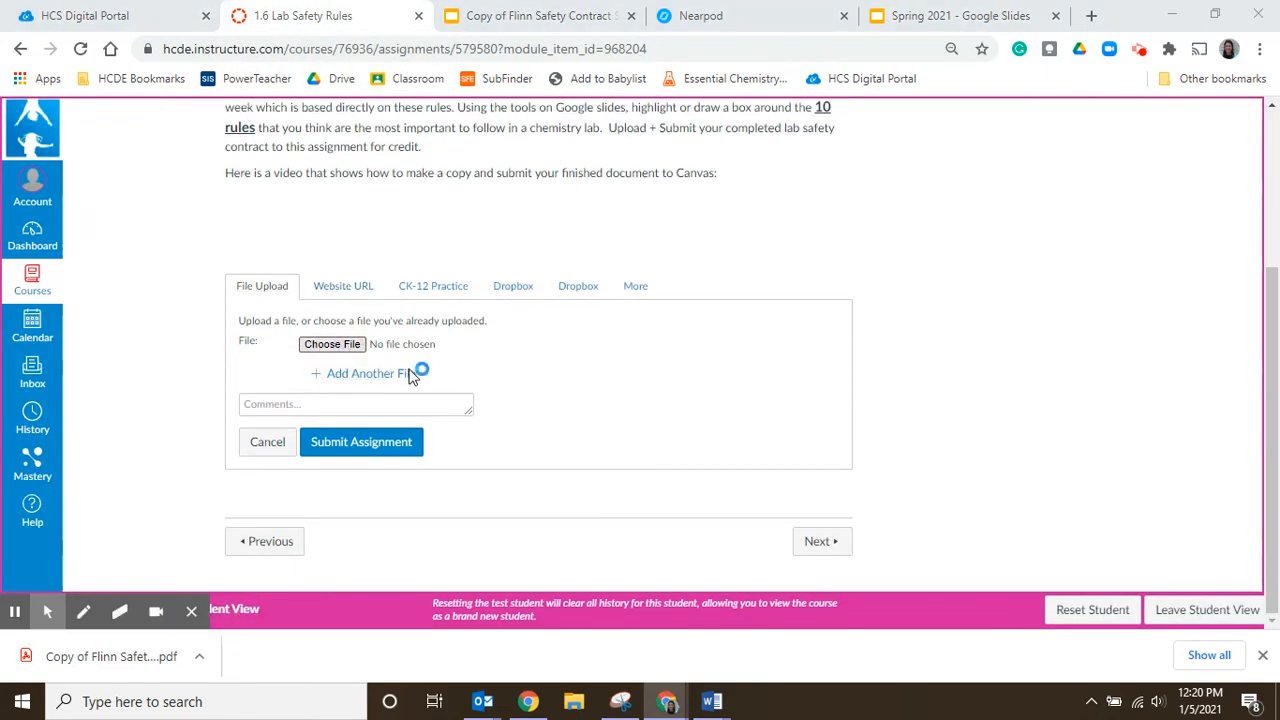
left_click(332, 344)
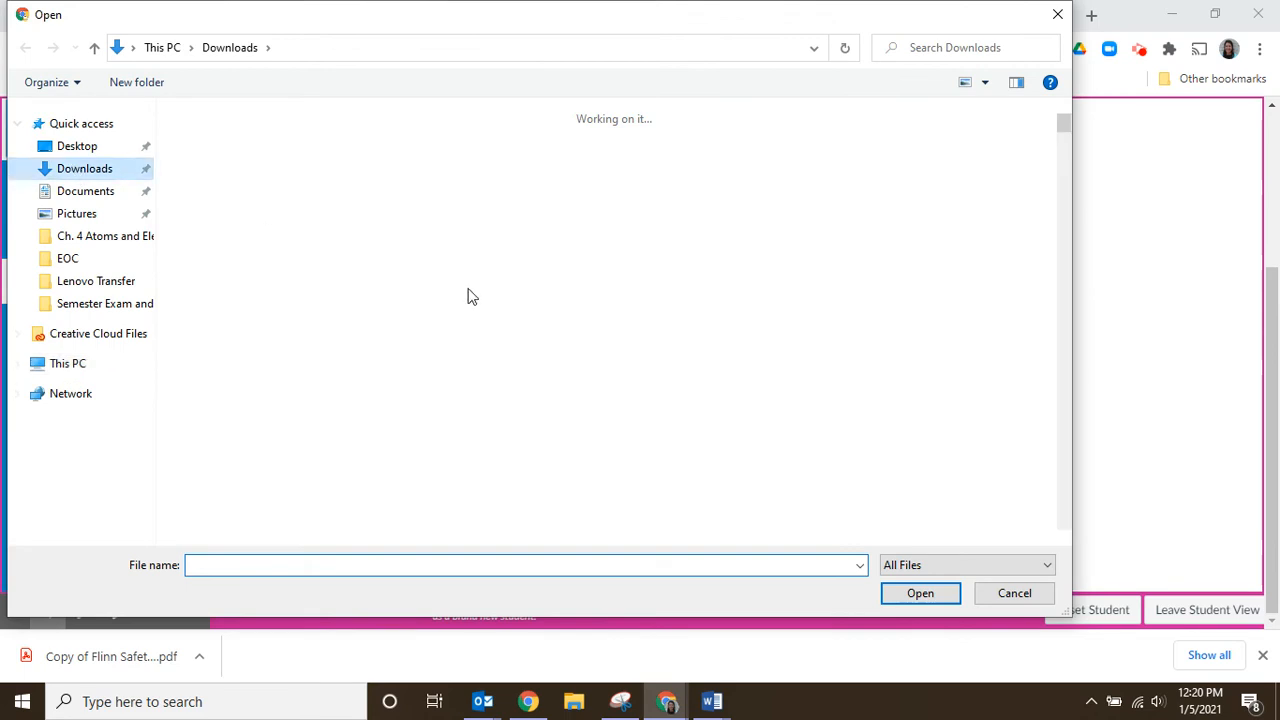
left_click(220, 176)
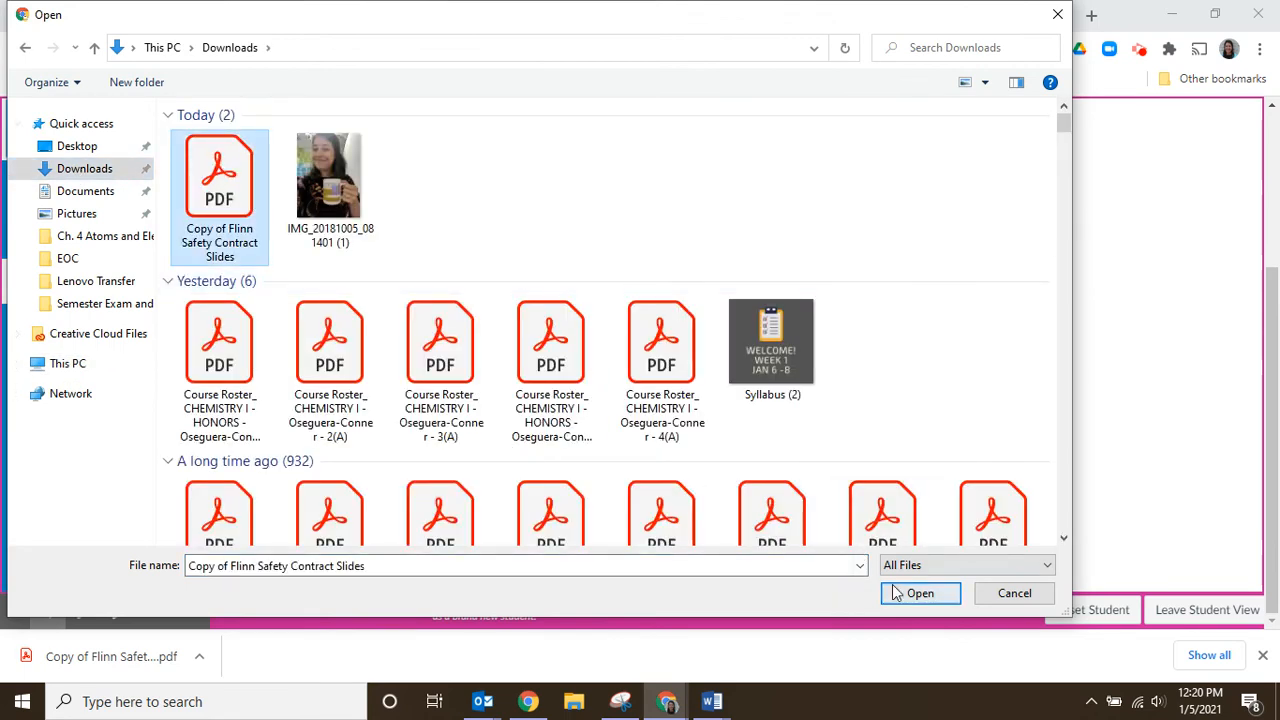
left_click(920, 592)
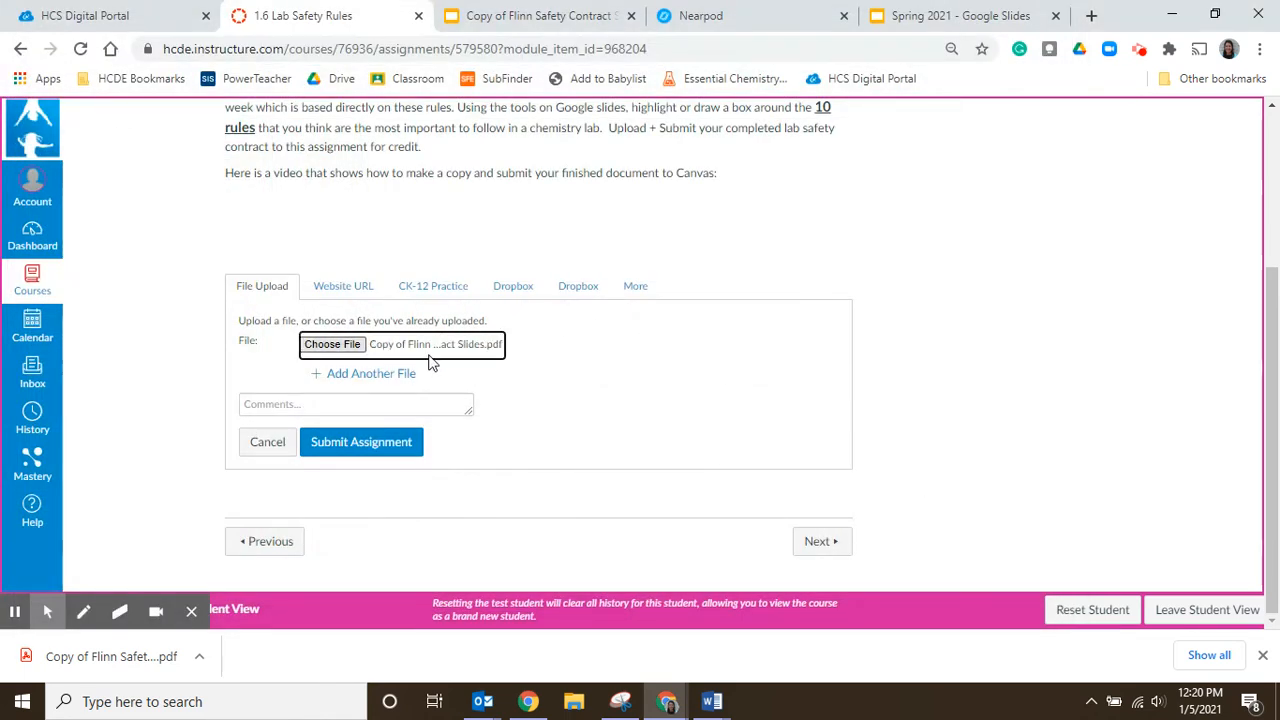
mouse_move(360, 442)
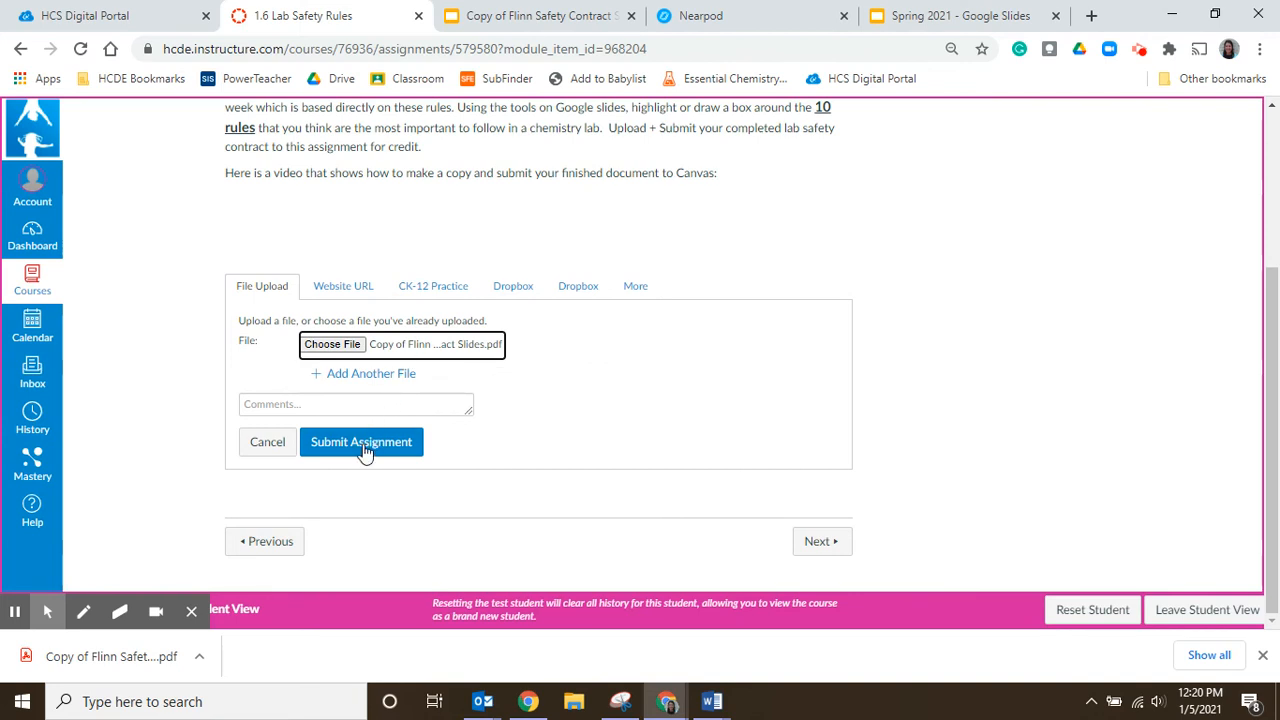
Step: Submit the 1.6 Lab Safety Rules assignment with the attached PDF
left_click(360, 442)
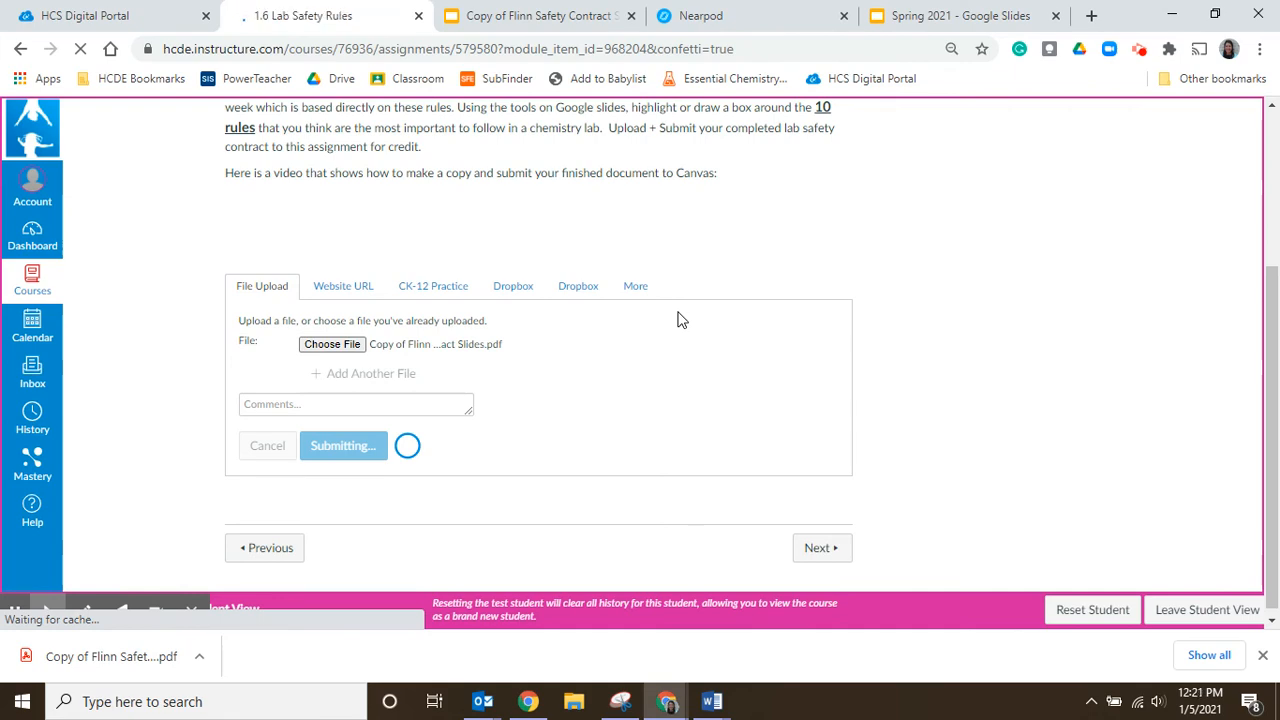
left_click(342, 444)
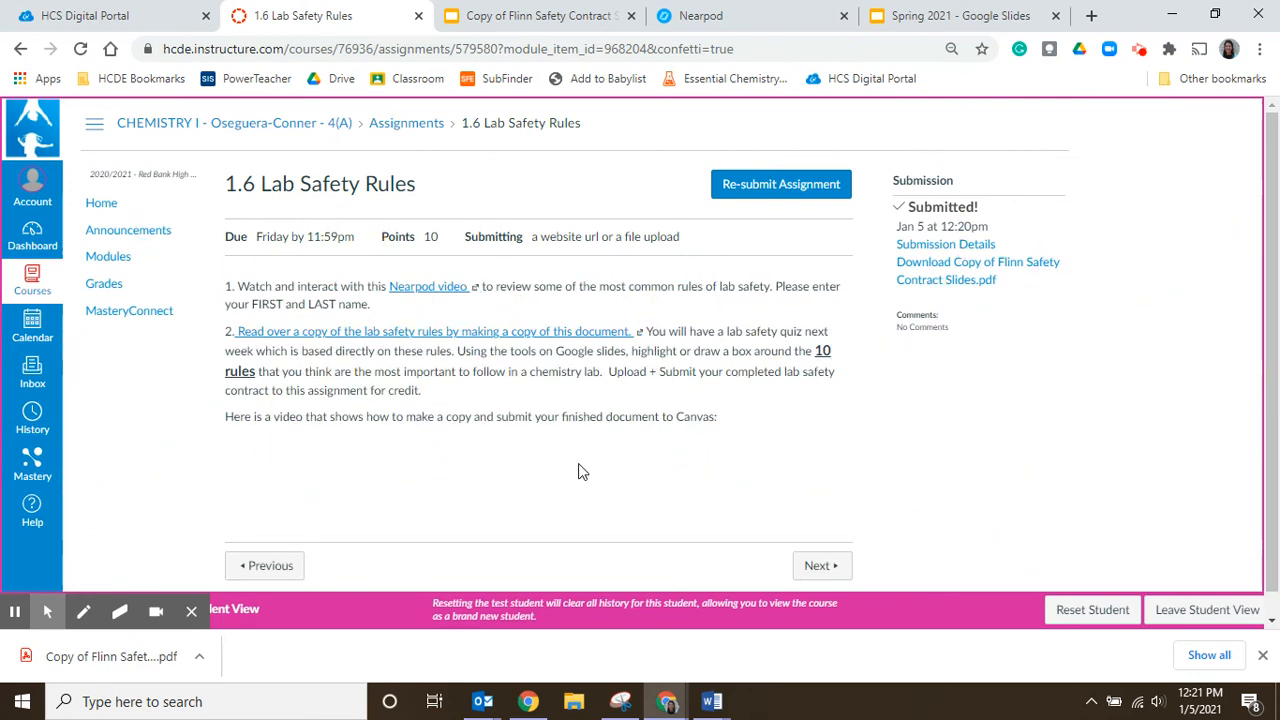
mouse_move(734, 428)
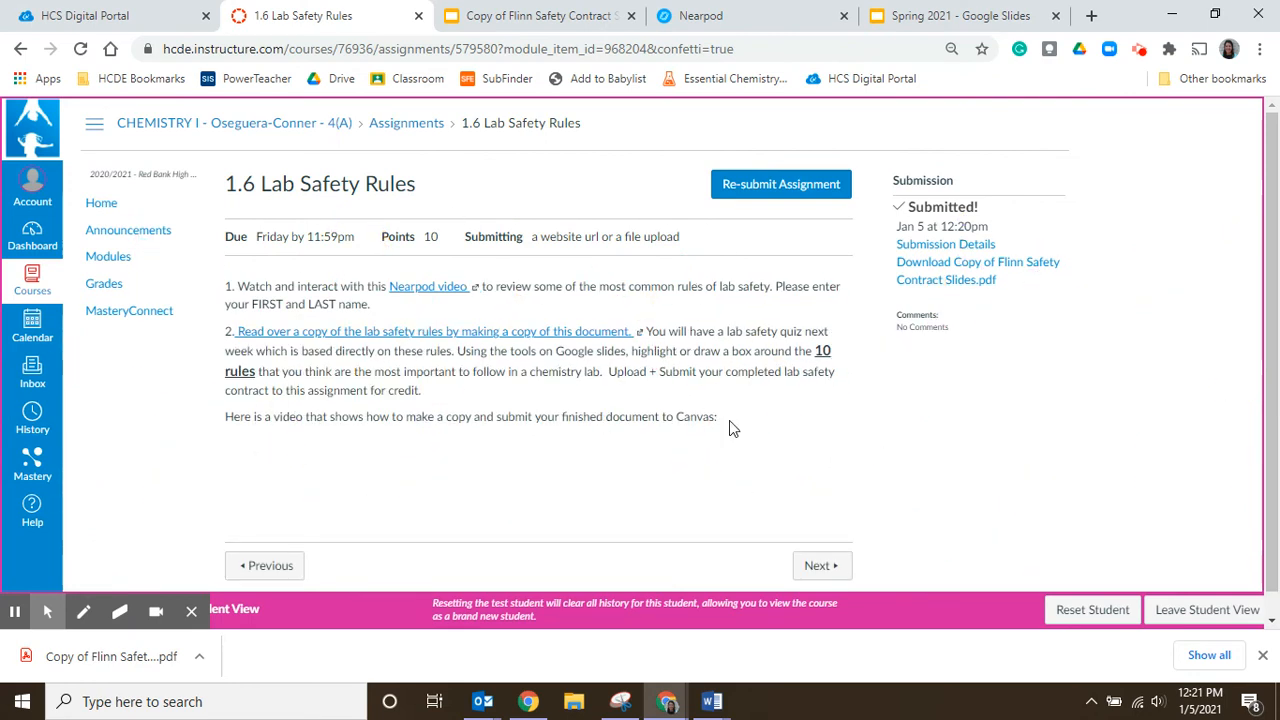
mouse_move(796, 196)
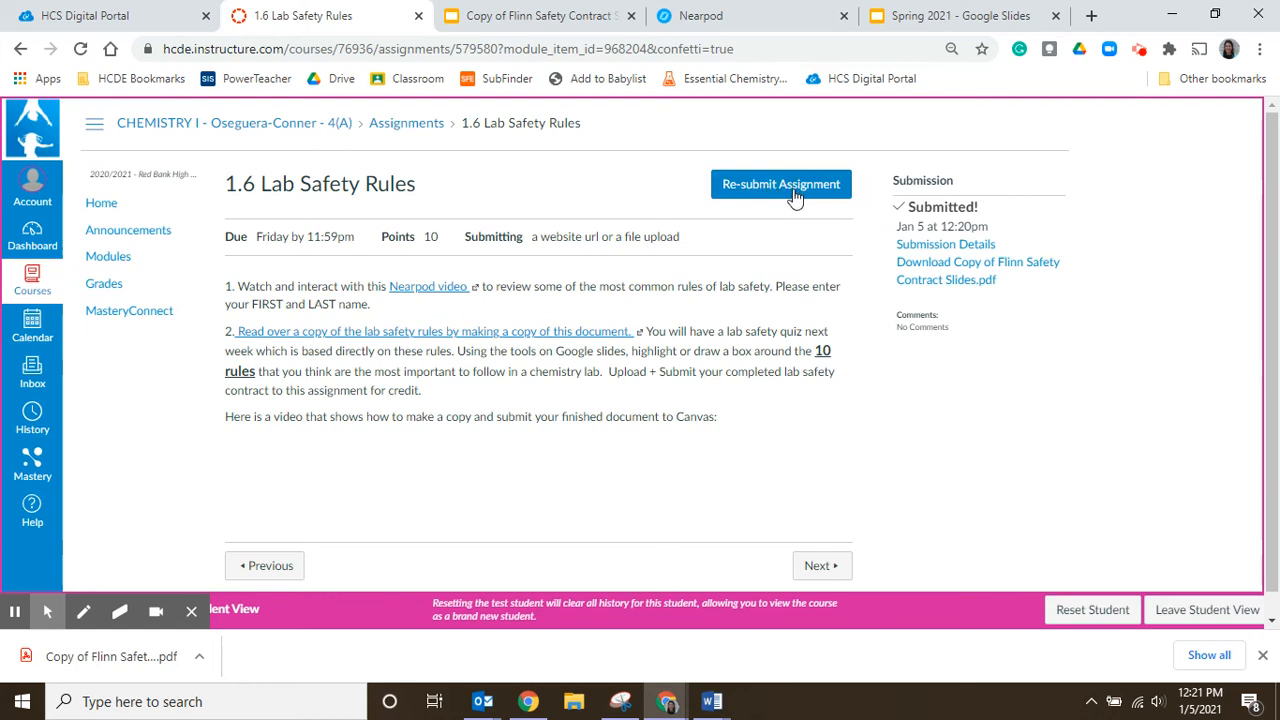
mouse_move(620, 368)
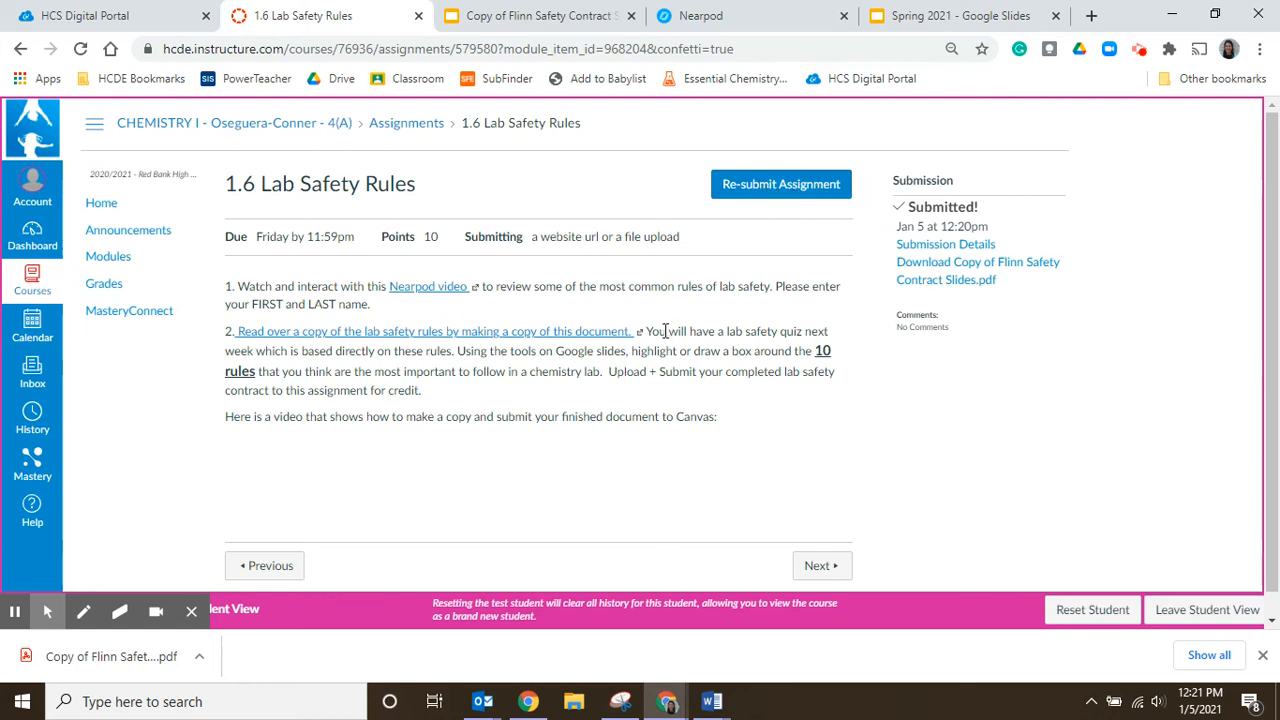
mouse_move(668, 370)
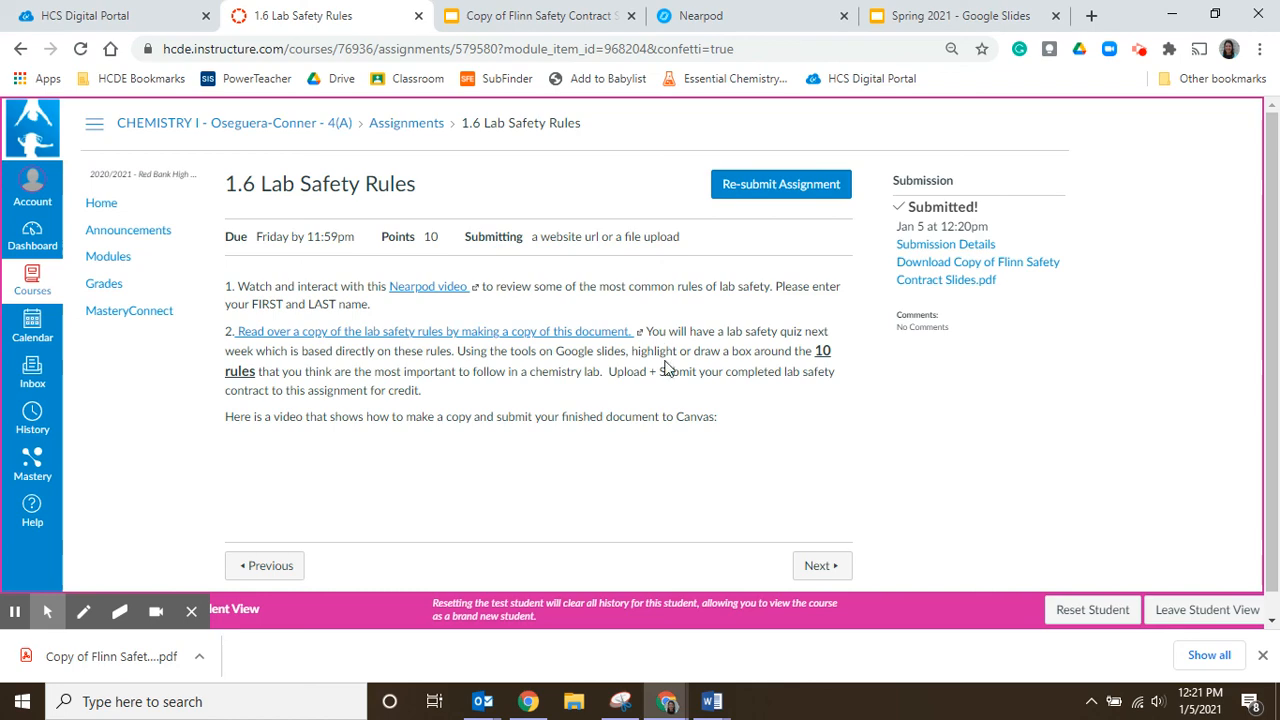
Step: Return to the Copy of Flinn Safety Contract Slides after confirming the submission
left_click(538, 16)
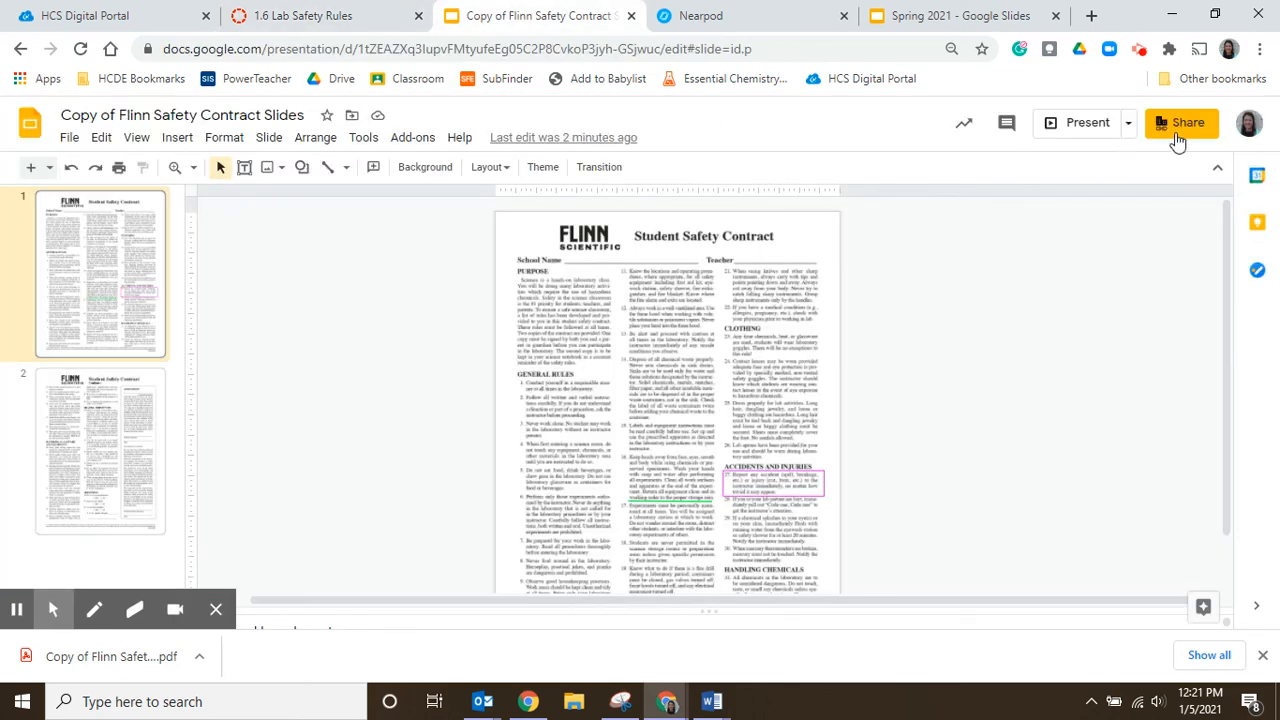
mouse_move(1182, 122)
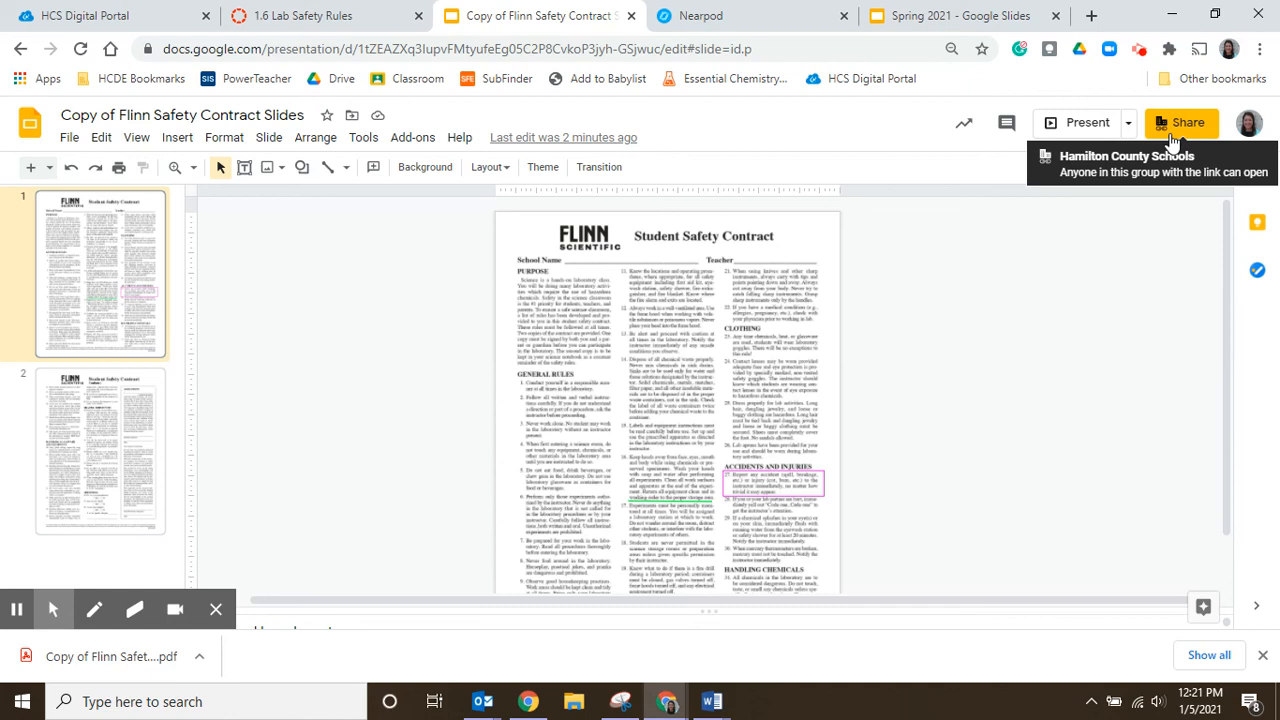
mouse_move(1172, 144)
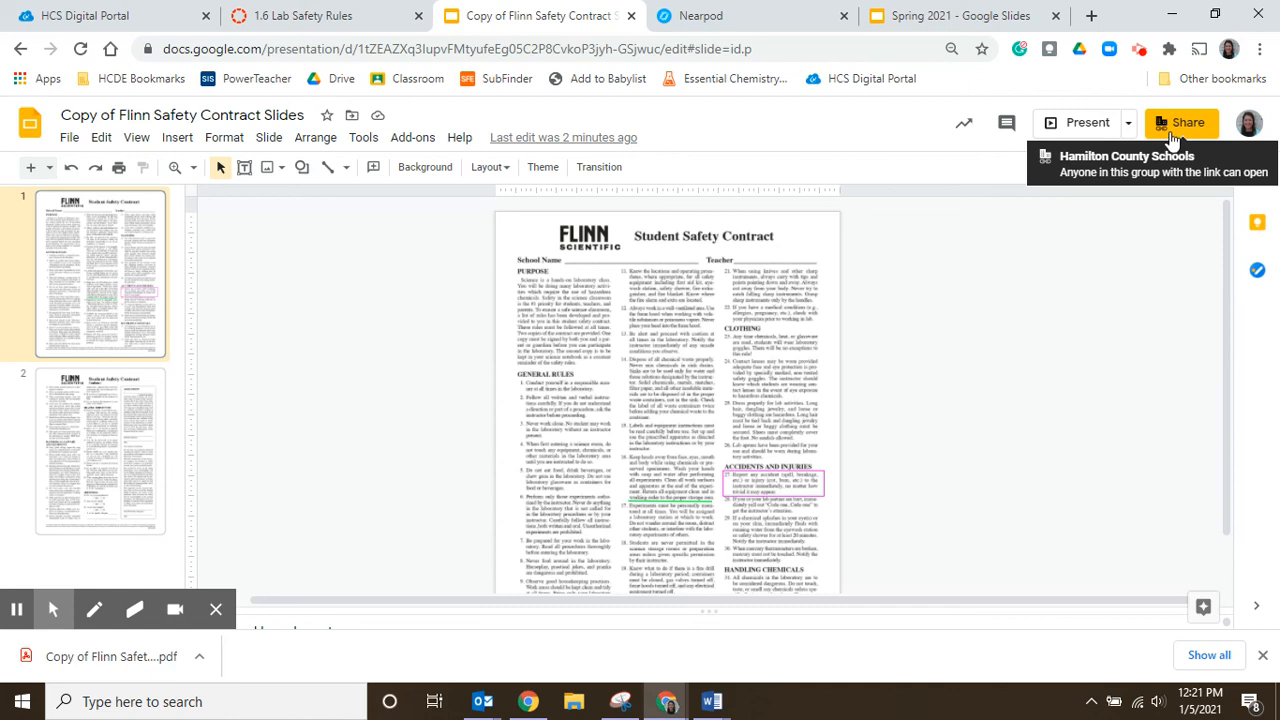
mouse_move(1044, 90)
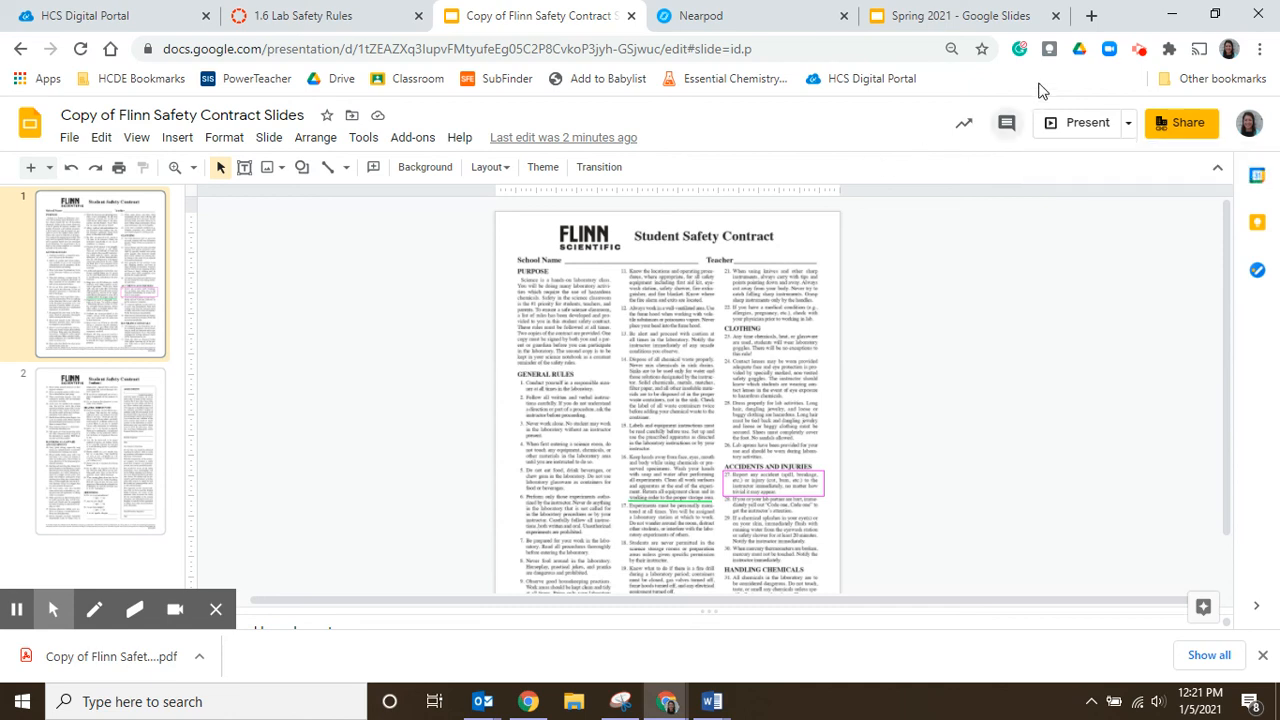